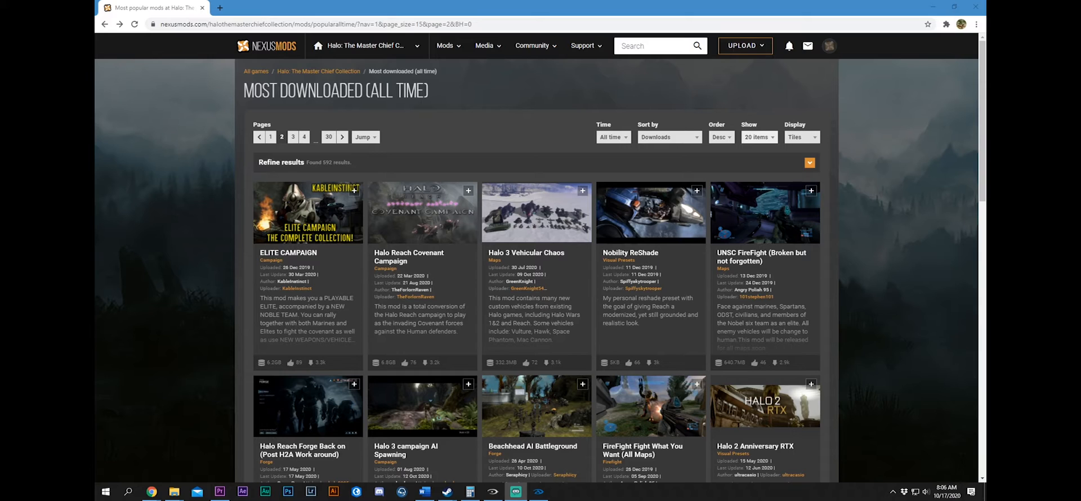
# Search the Halo: MCC mods on Nexus Mods for 'assemb' to find Assembly
pyautogui.click(652, 45)
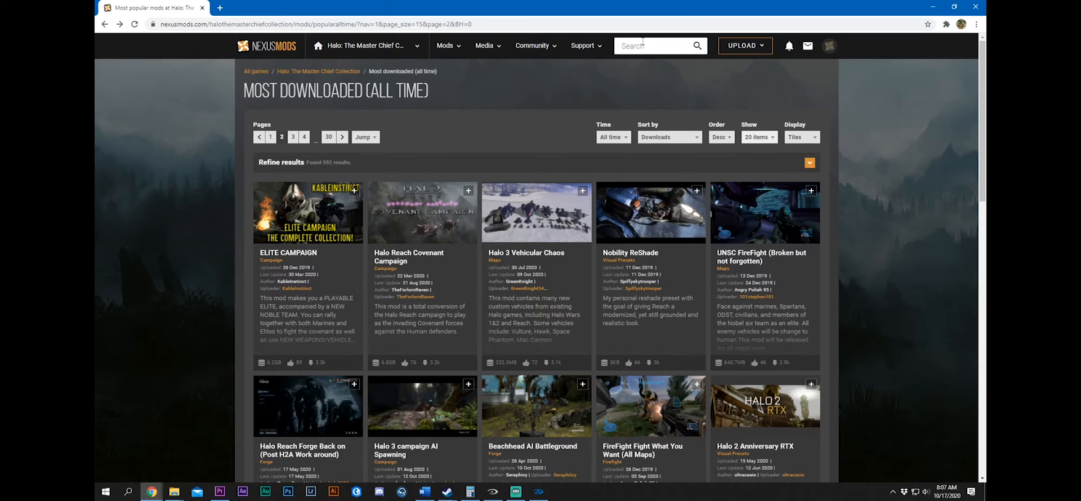
pyautogui.write('assemb')
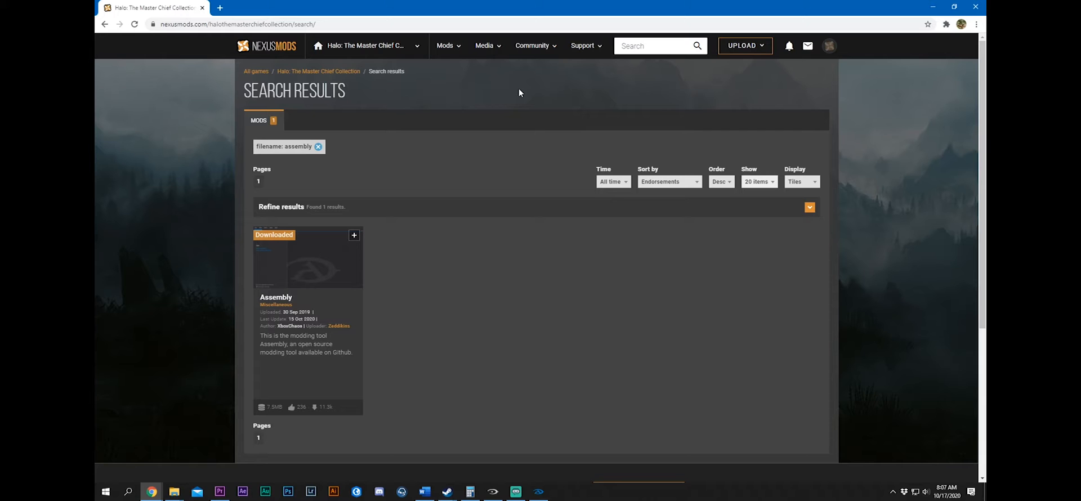
# Open the Assembly mod page and start the free manual download of its zip
pyautogui.click(276, 298)
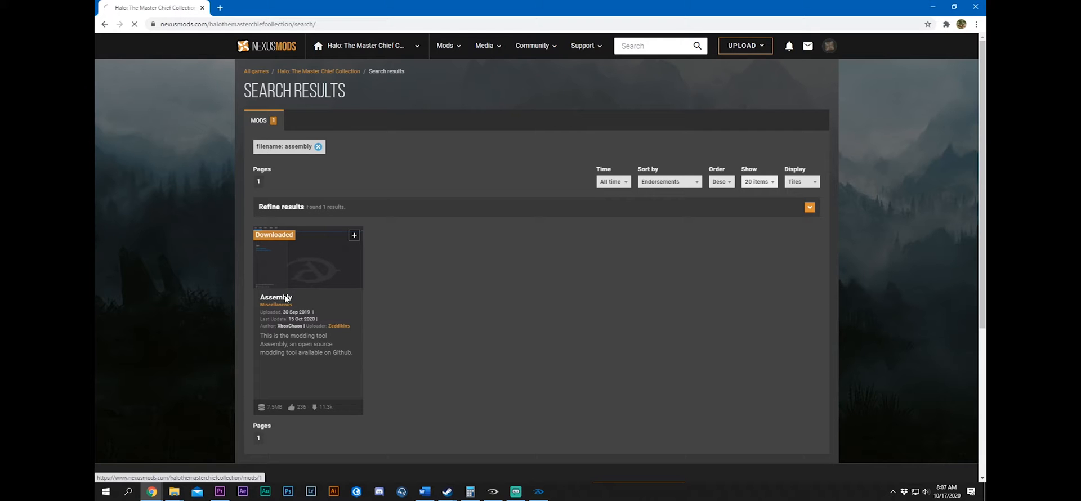
pyautogui.click(276, 298)
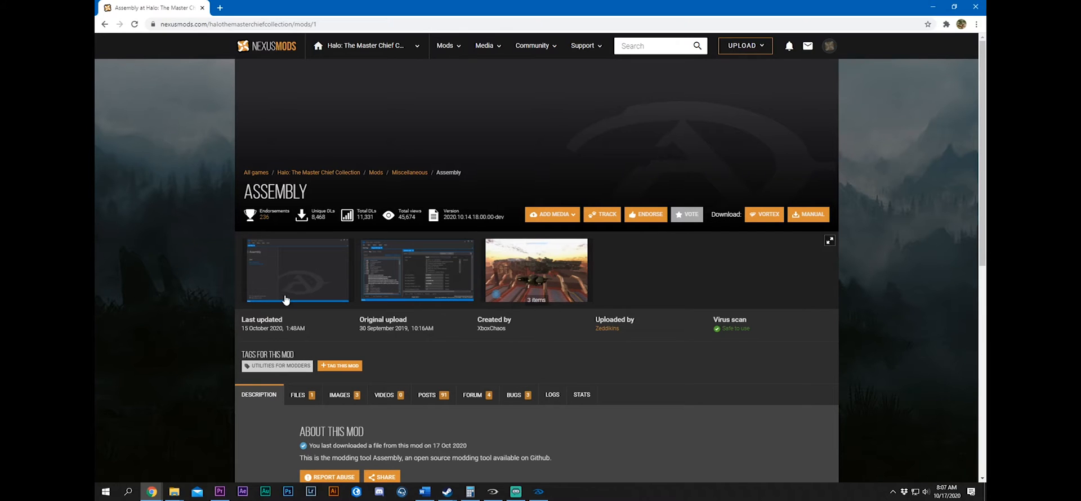
pyautogui.moveTo(834, 224)
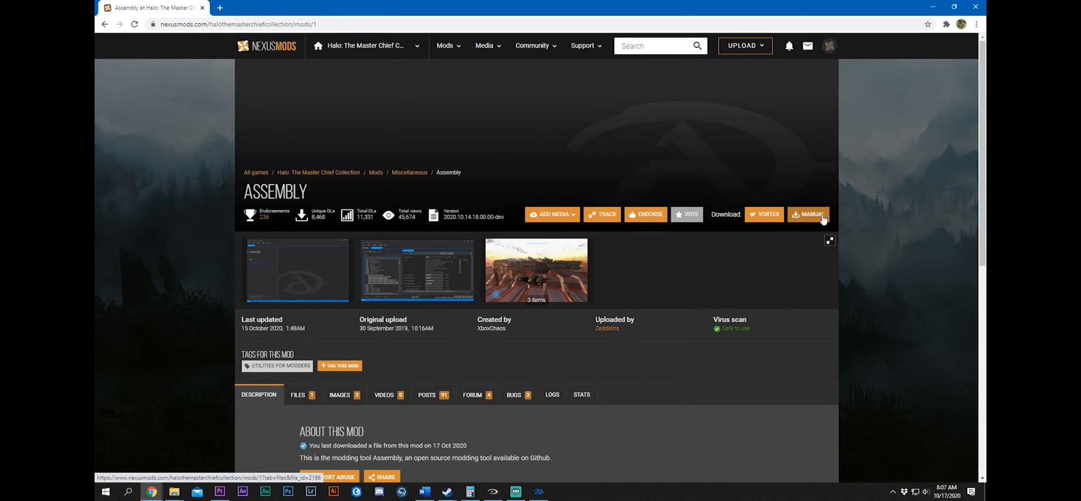
pyautogui.click(809, 214)
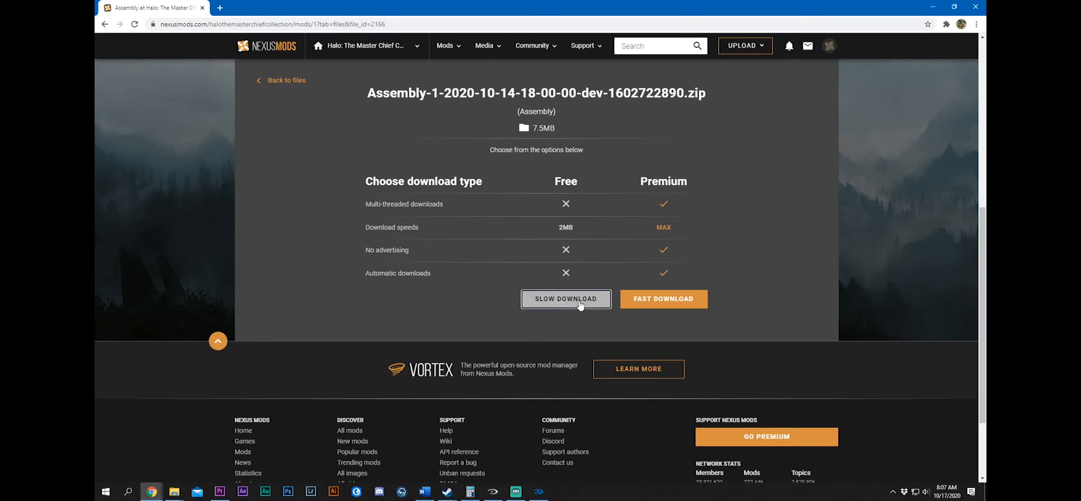
pyautogui.click(565, 298)
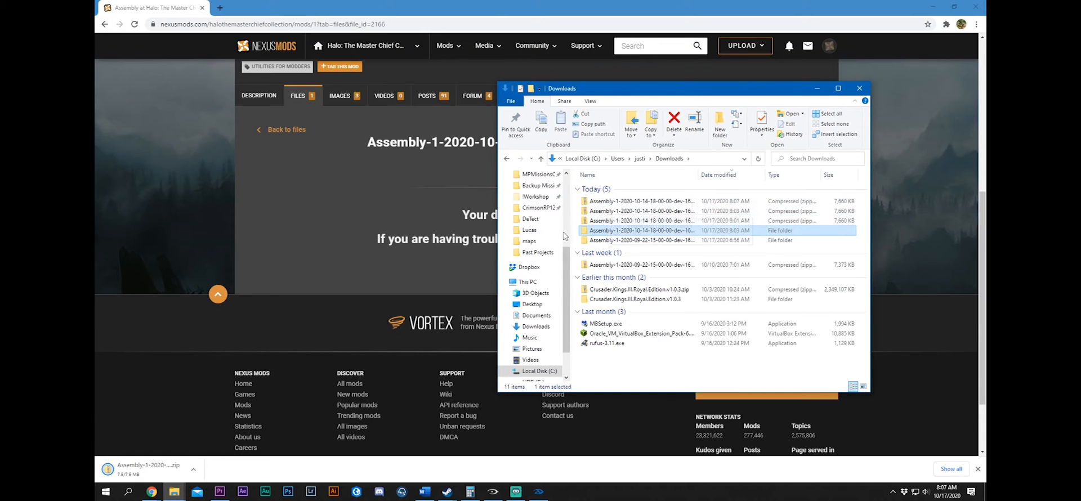
pyautogui.moveTo(610, 234)
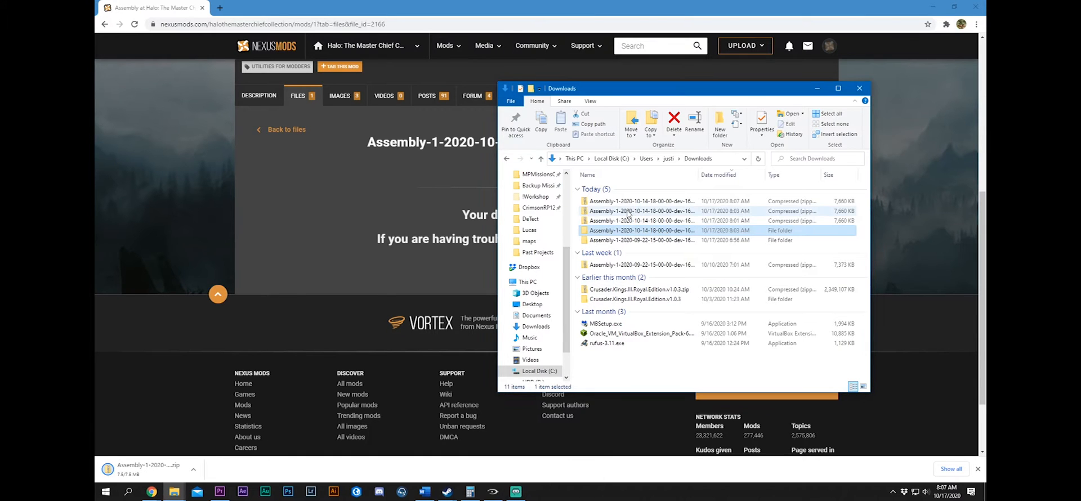
# Extract the downloaded Assembly zip in Downloads and launch Assembly.exe from the extracted folder
pyautogui.click(637, 201)
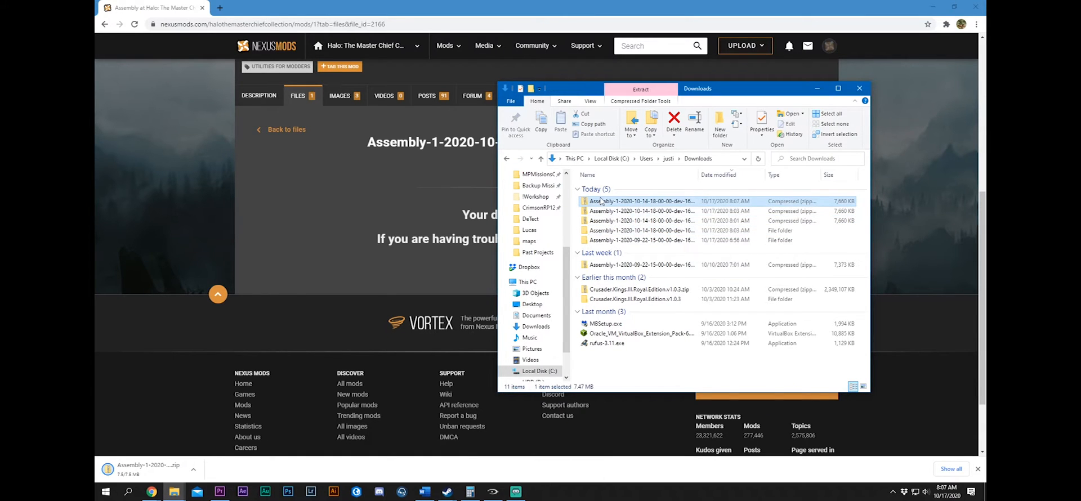
pyautogui.rightClick(641, 200)
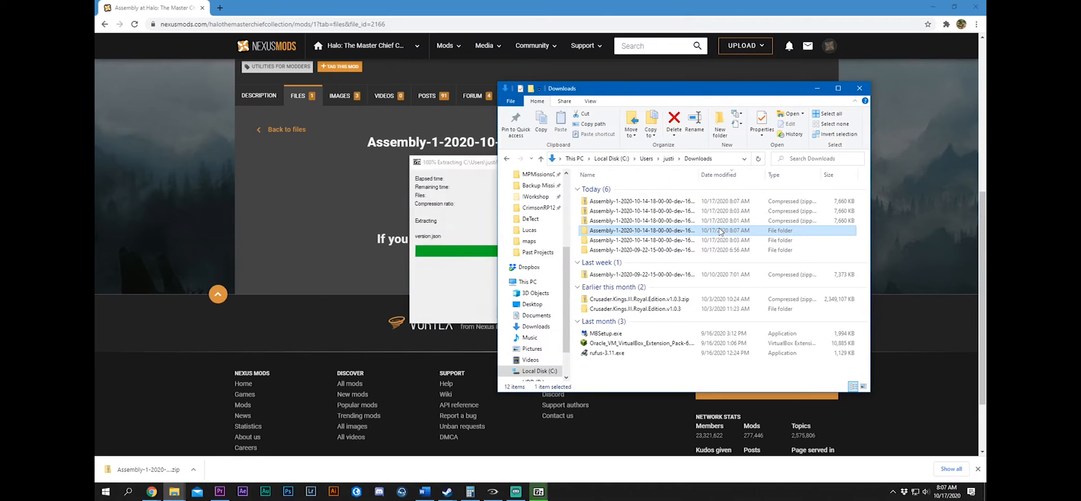
pyautogui.doubleClick(636, 230)
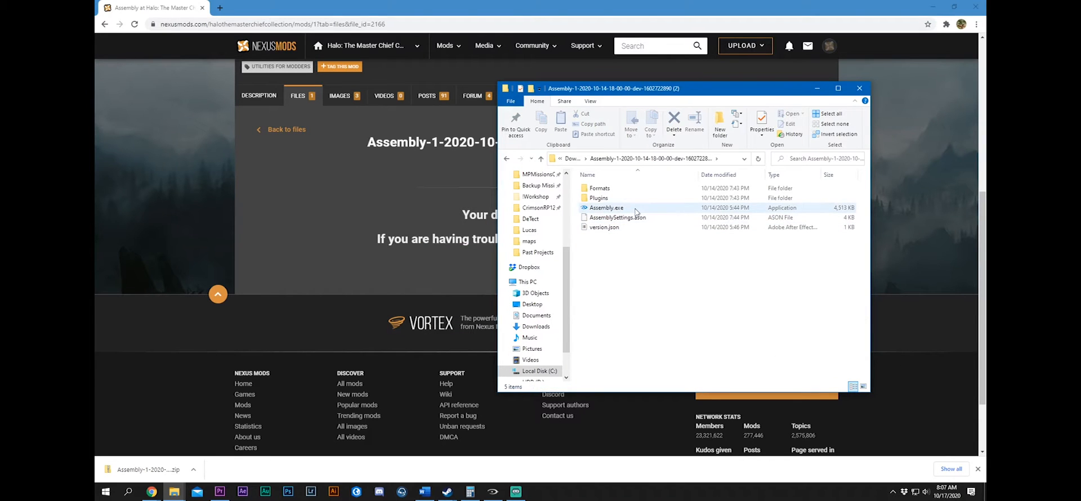
pyautogui.click(606, 207)
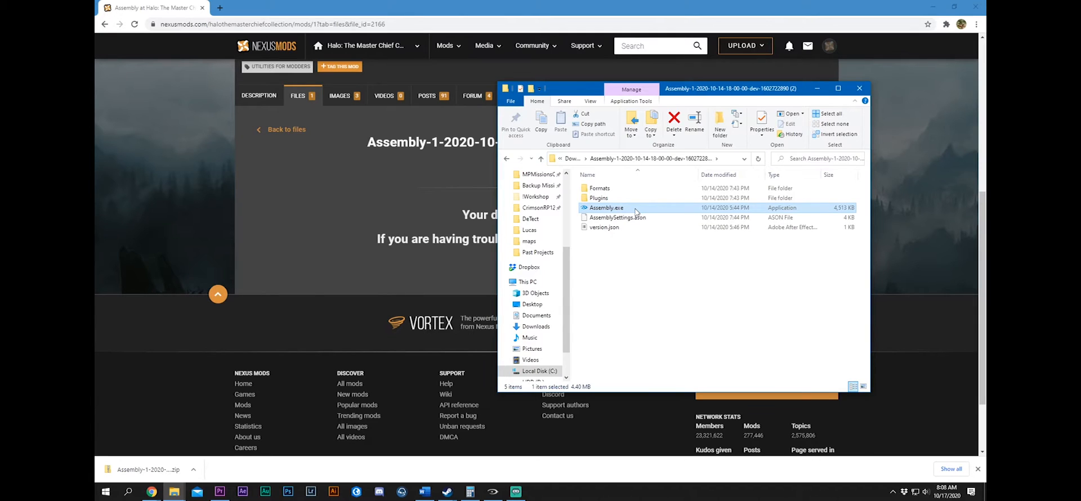
pyautogui.doubleClick(606, 207)
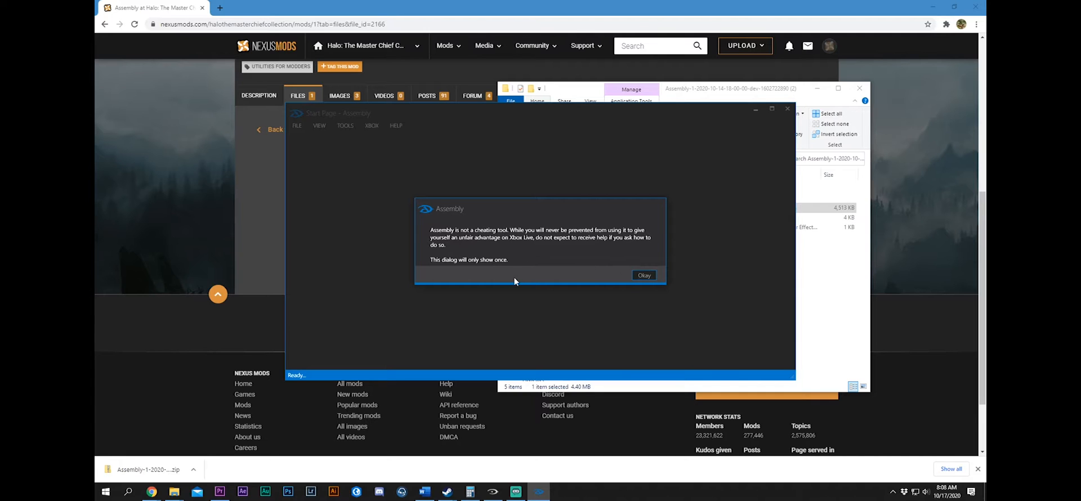
pyautogui.moveTo(475, 248)
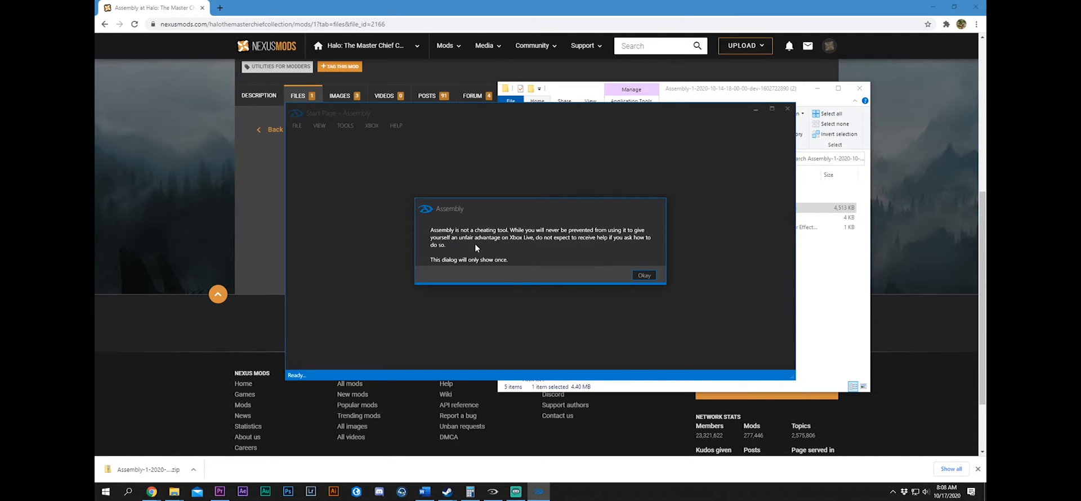
pyautogui.moveTo(476, 253)
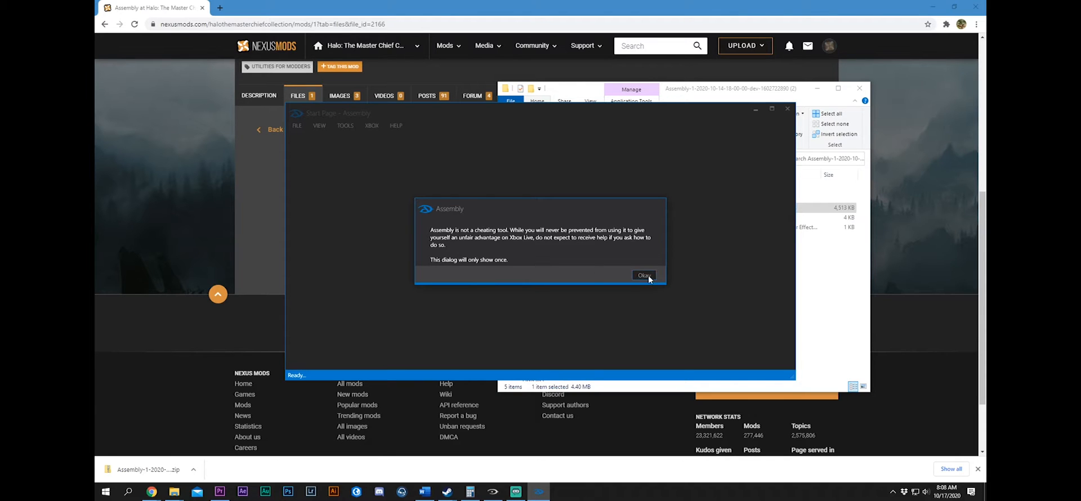
# Dismiss Assembly's anti-cheating notice and choose Open Content File on the Start Page
pyautogui.click(644, 274)
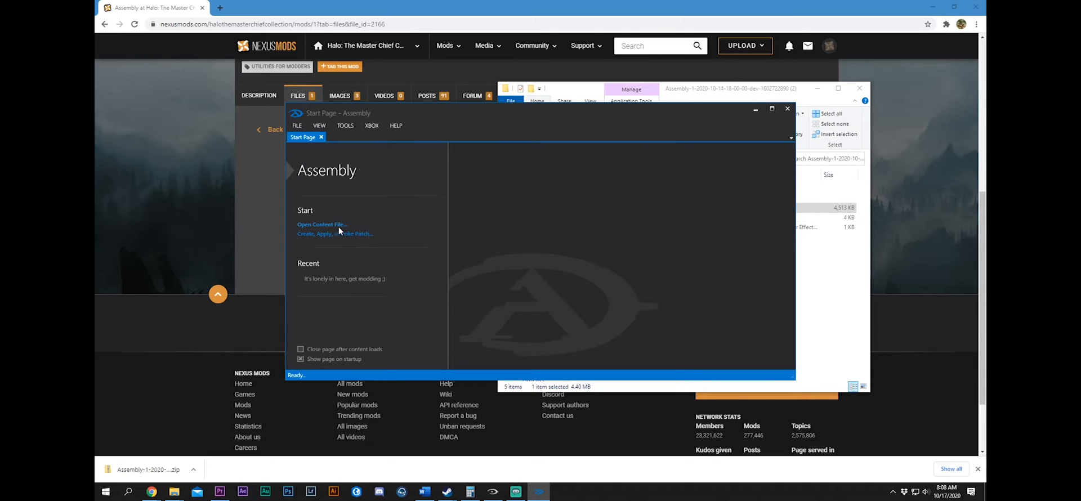
pyautogui.click(321, 225)
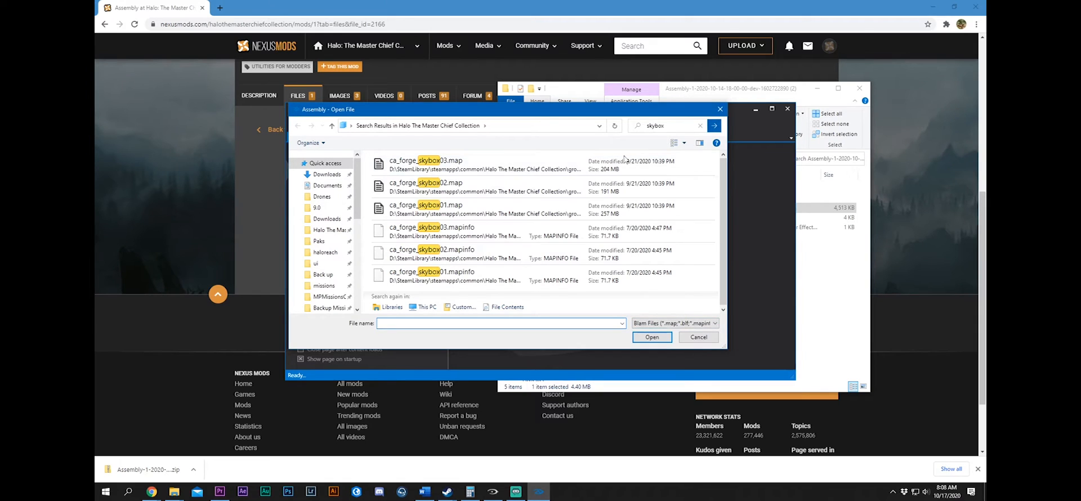
# Select ca_forge_skybox01.map in the Open File dialog and load it in Assembly
pyautogui.click(426, 209)
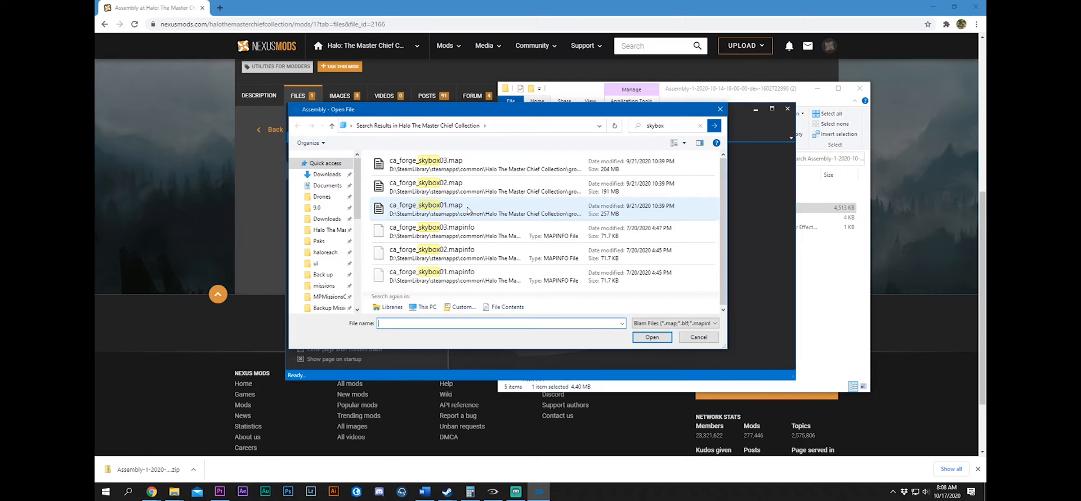
pyautogui.click(426, 208)
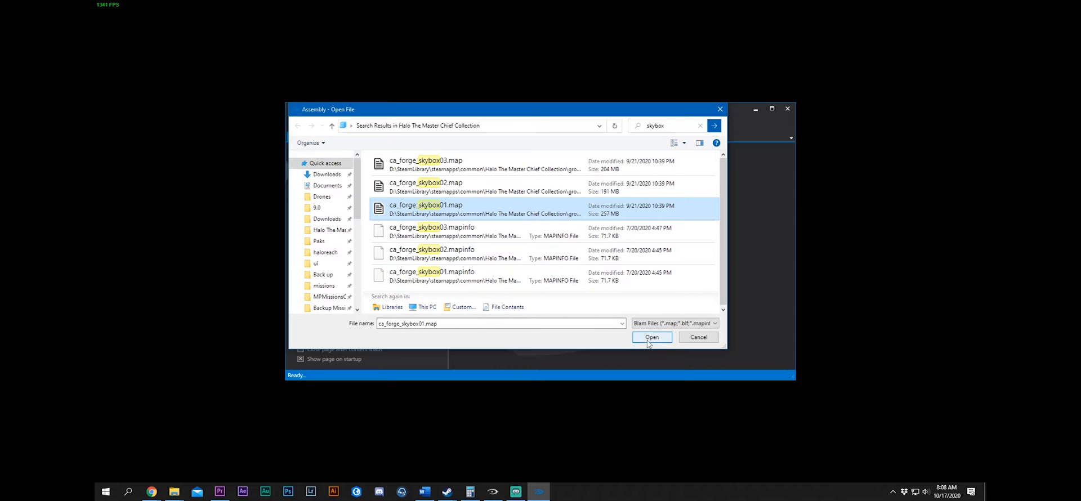
pyautogui.click(651, 336)
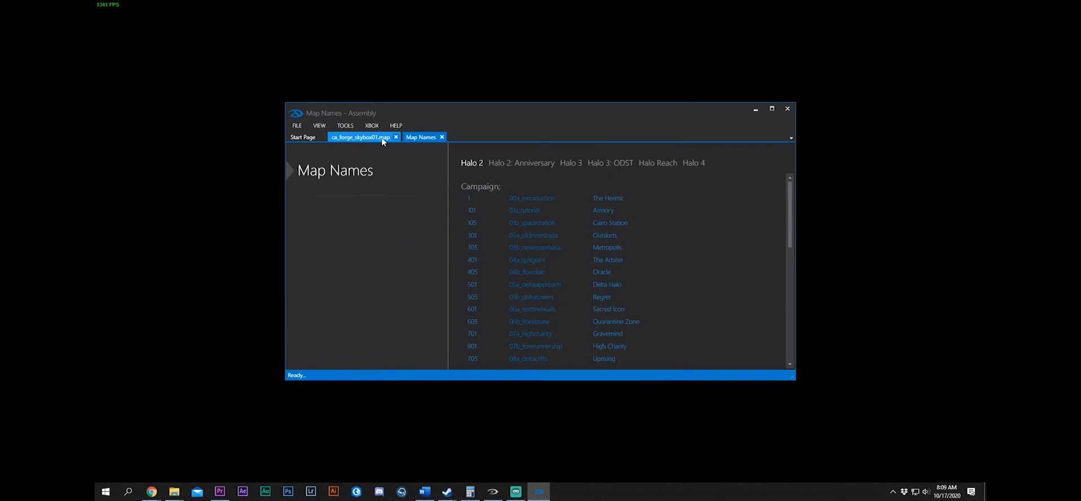
# Browse the Map Names lists for Halo 3, Halo 4, Halo 2 and Halo Reach, then return to the Start Page
pyautogui.click(571, 162)
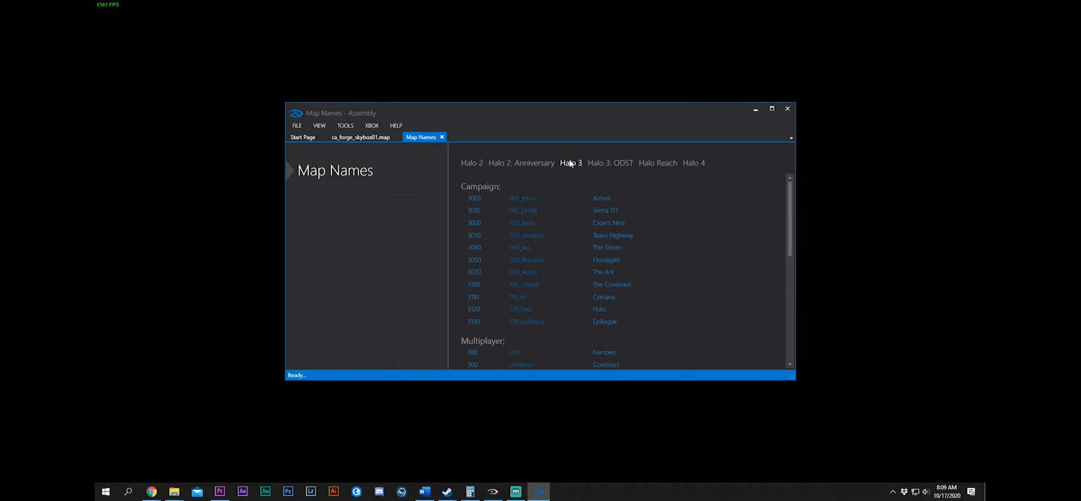
pyautogui.scroll(-3)
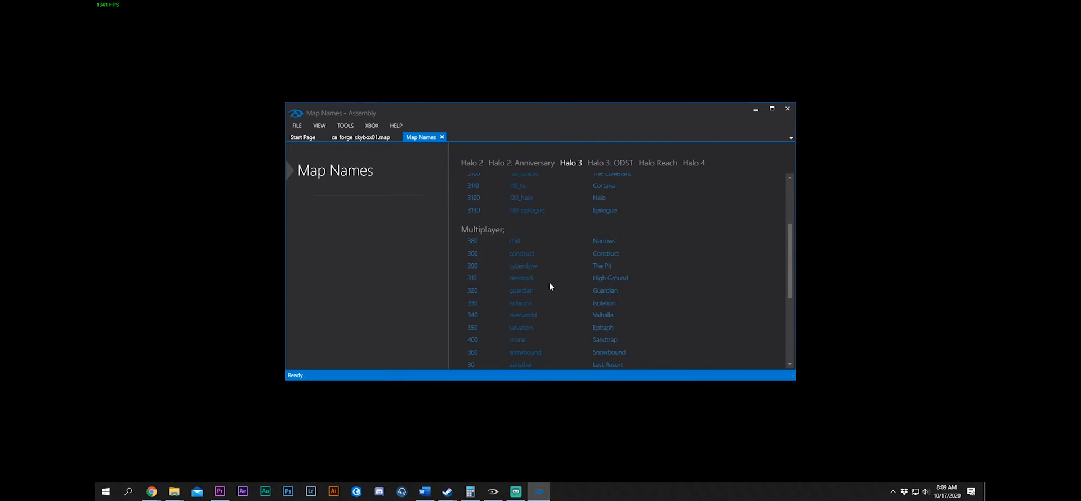
pyautogui.click(694, 162)
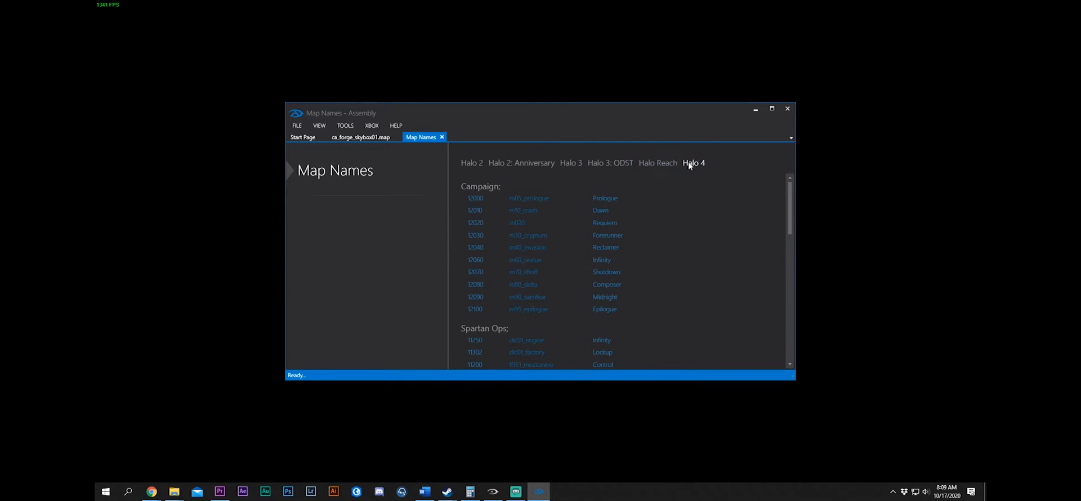
pyautogui.scroll(-3)
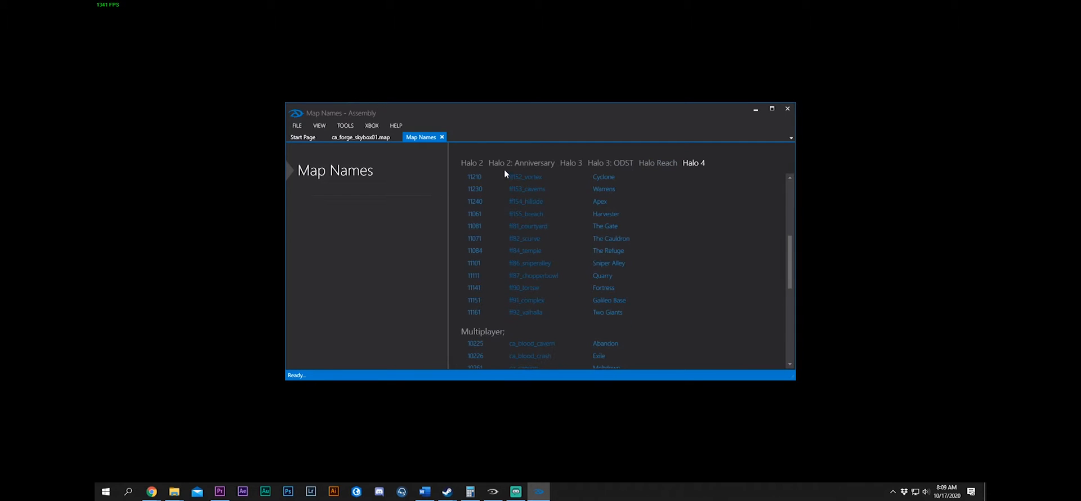
pyautogui.click(471, 163)
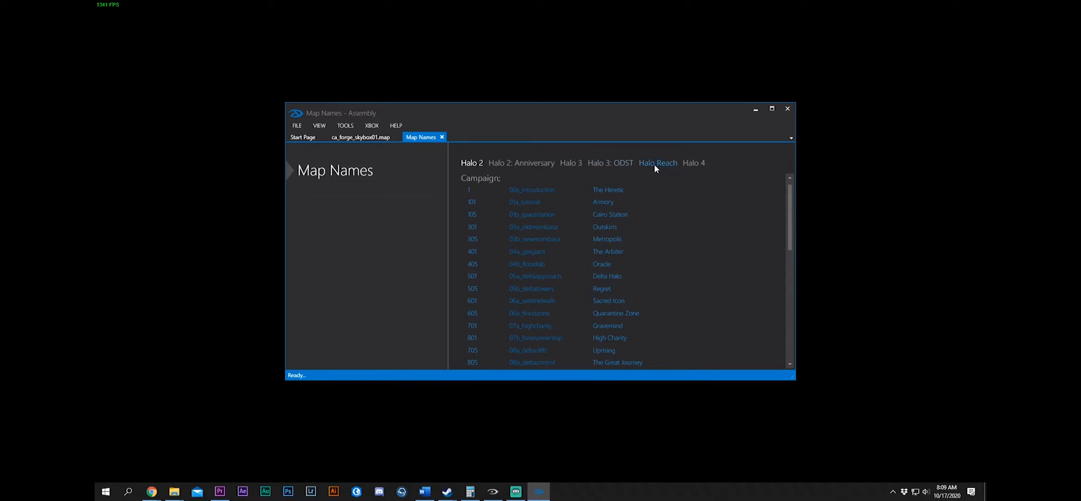
pyautogui.click(656, 162)
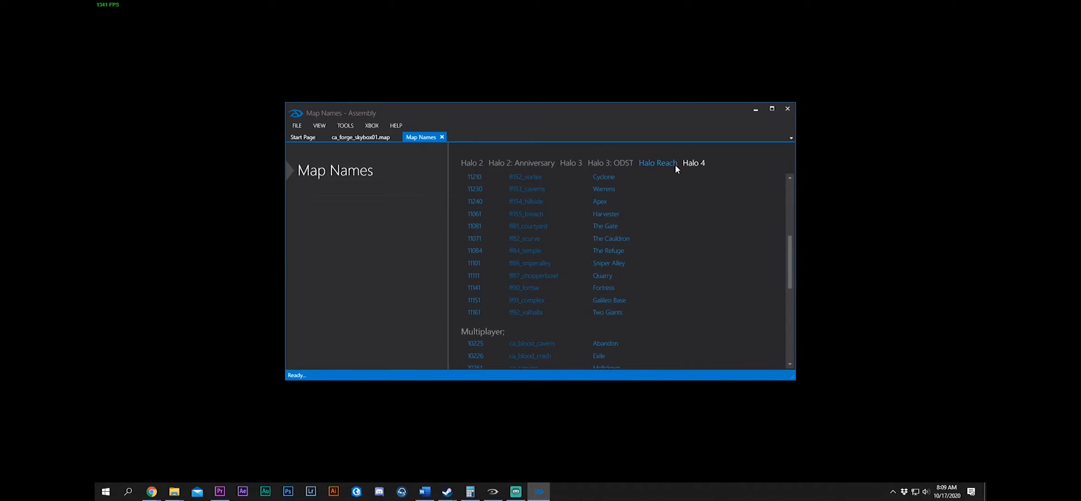
pyautogui.click(693, 162)
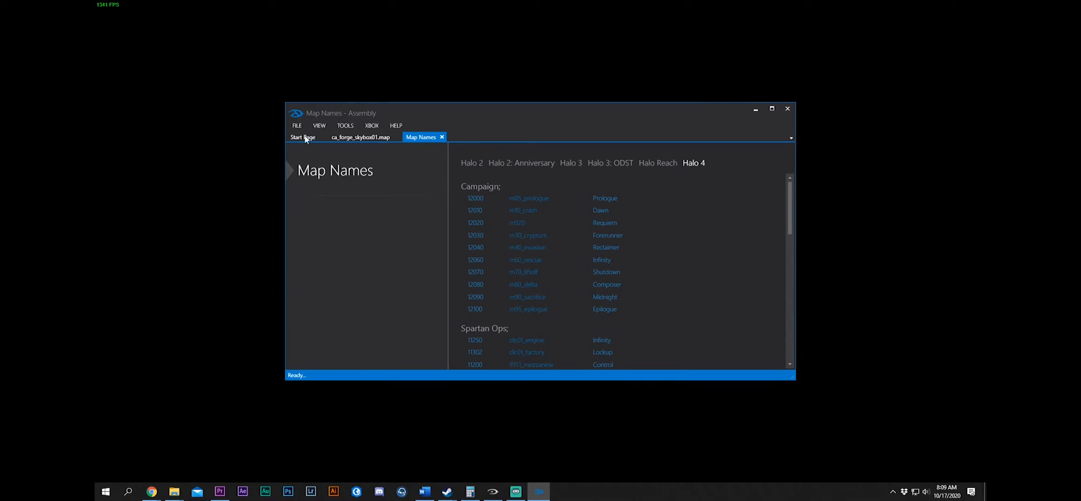
pyautogui.click(303, 137)
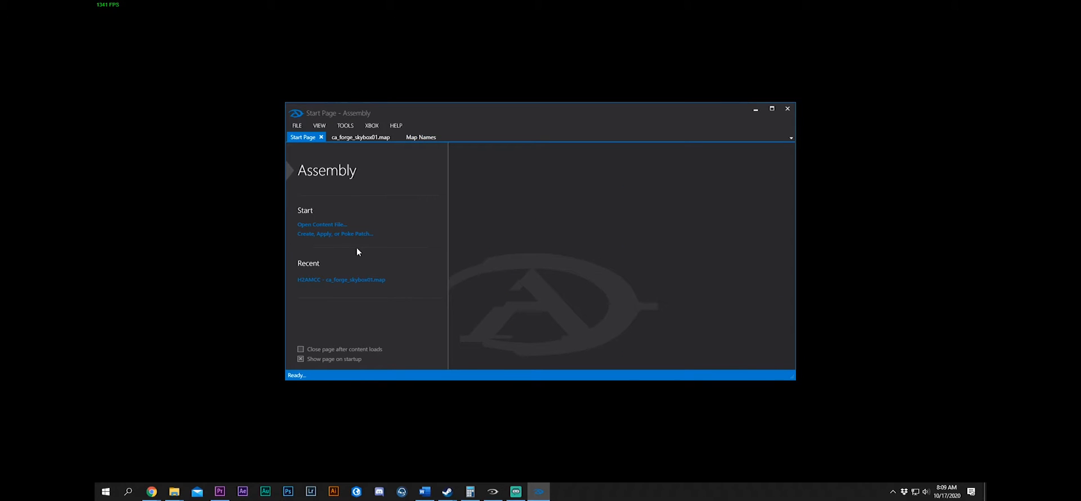
# Browse from the D: drive through SteamLibrary/steamapps into the Halo The Master Chief Collection halo2 maps folder
pyautogui.click(321, 224)
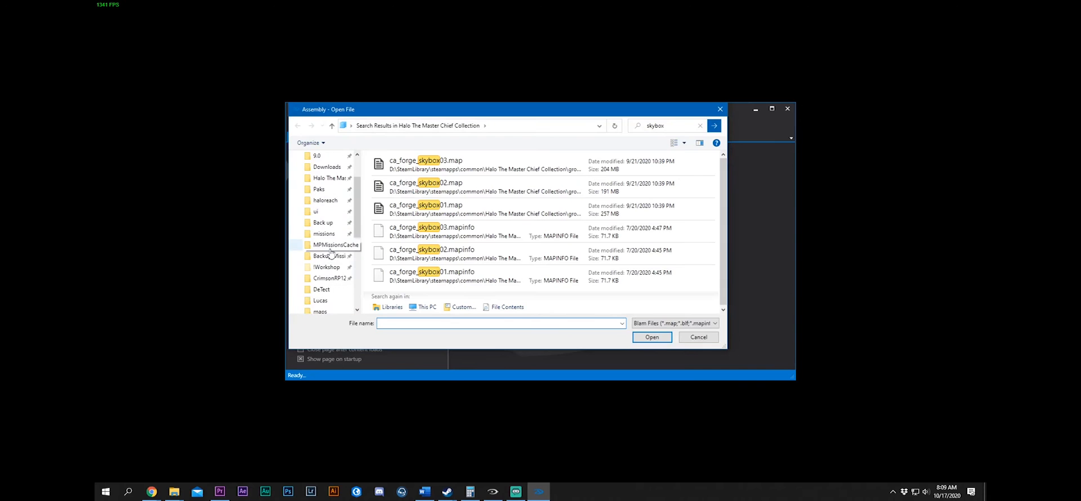
pyautogui.click(324, 275)
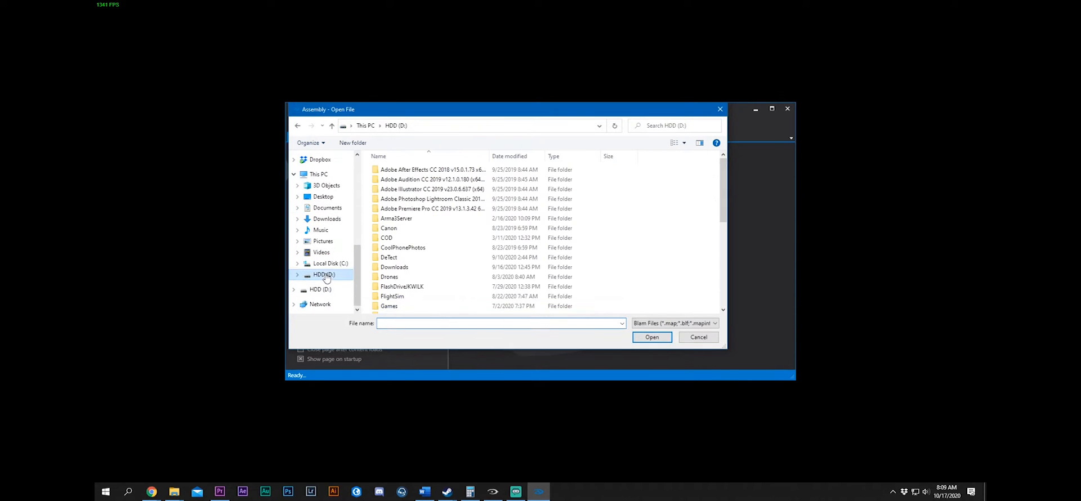
pyautogui.scroll(-3)
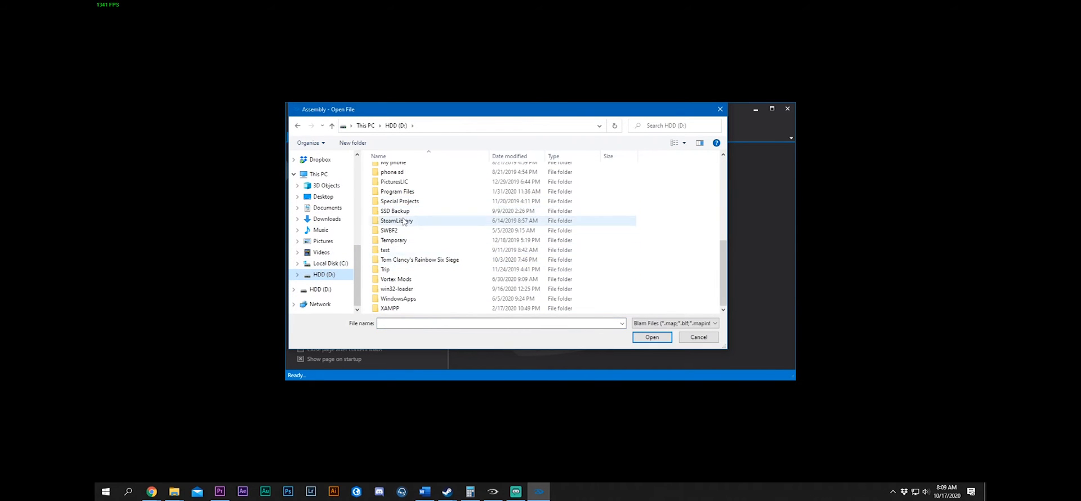
pyautogui.doubleClick(397, 220)
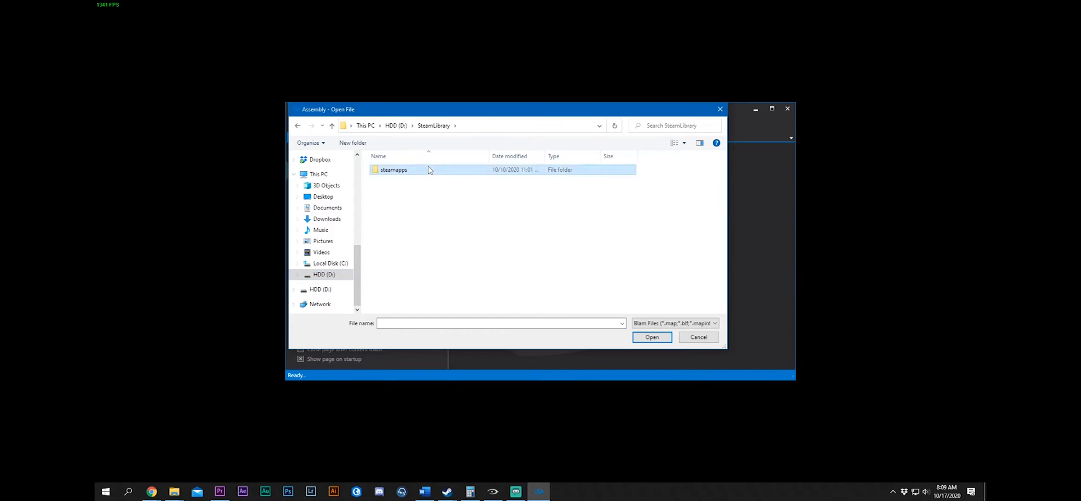
pyautogui.doubleClick(393, 170)
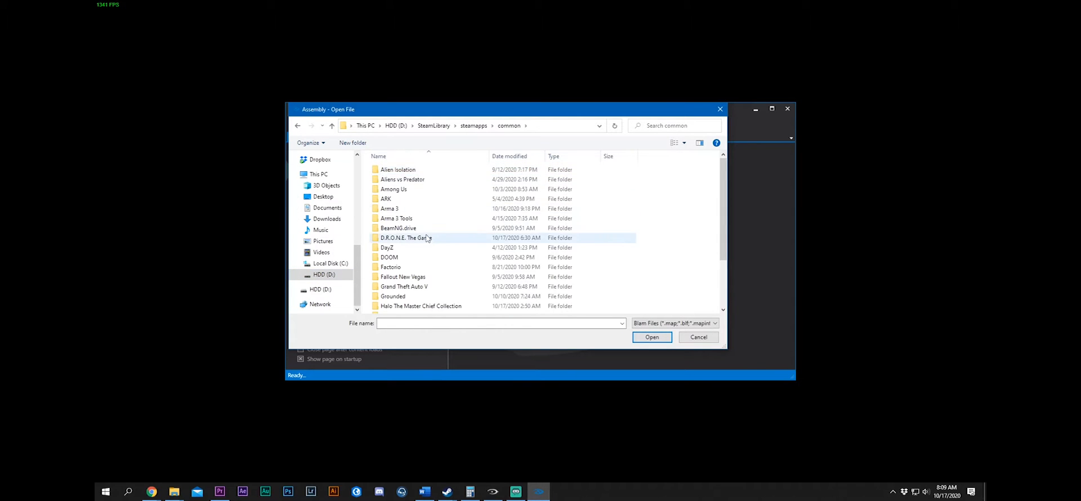
pyautogui.doubleClick(421, 305)
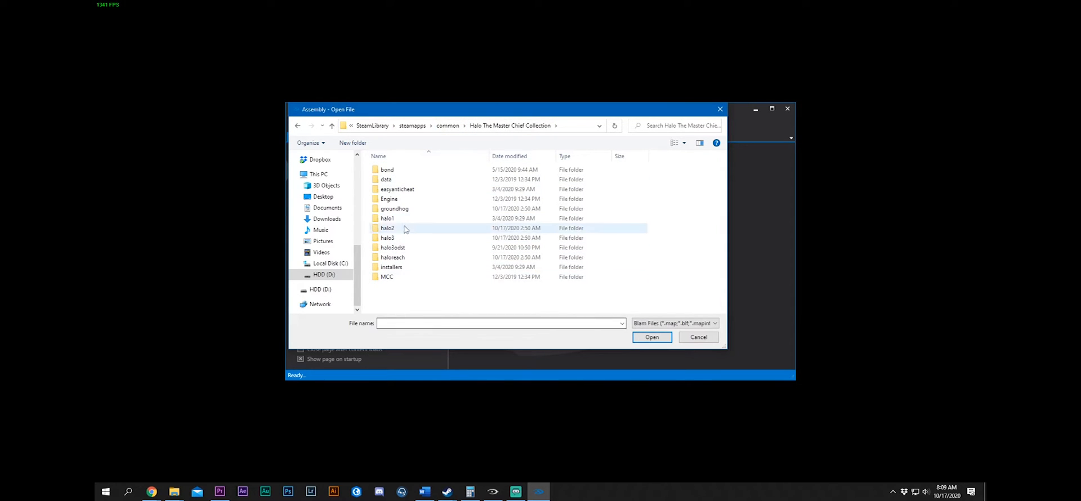
pyautogui.moveTo(387, 219)
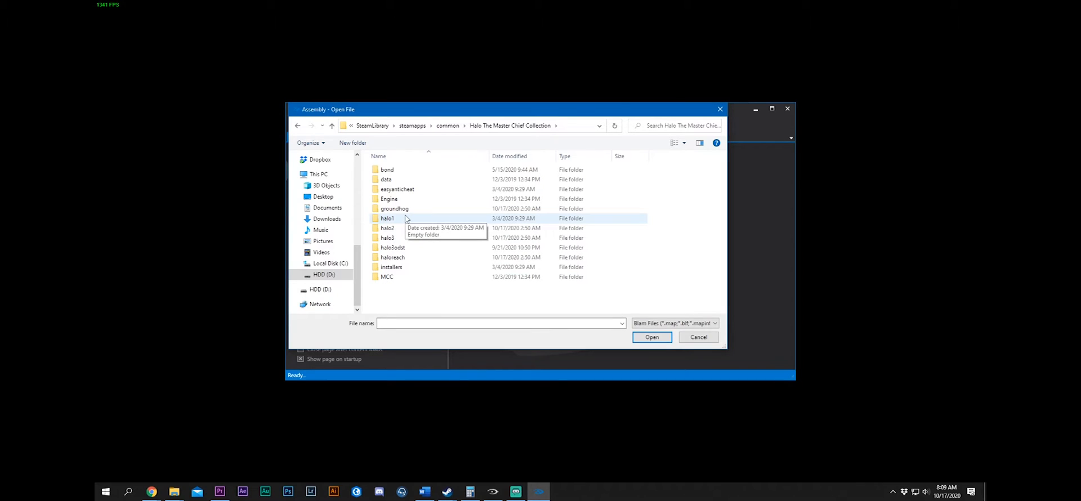
pyautogui.click(387, 228)
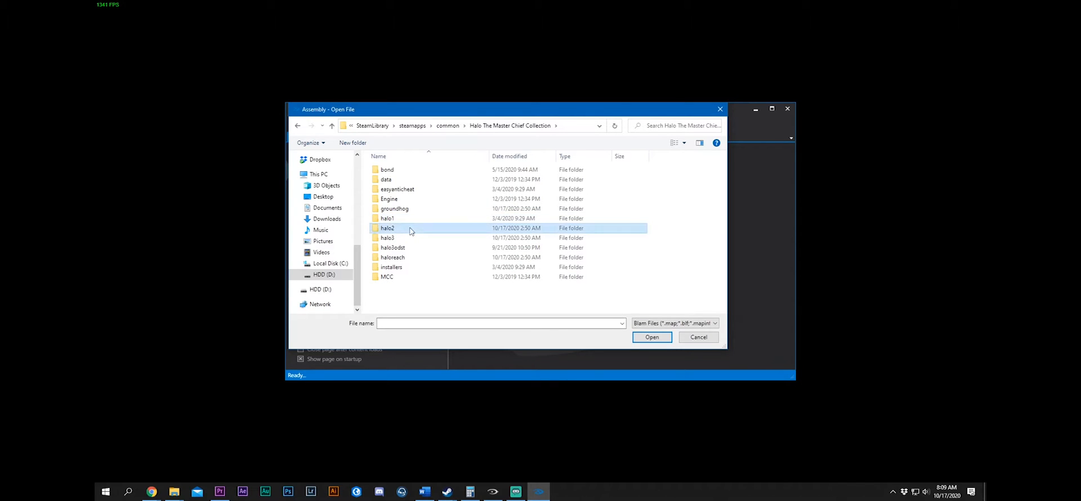
pyautogui.doubleClick(386, 227)
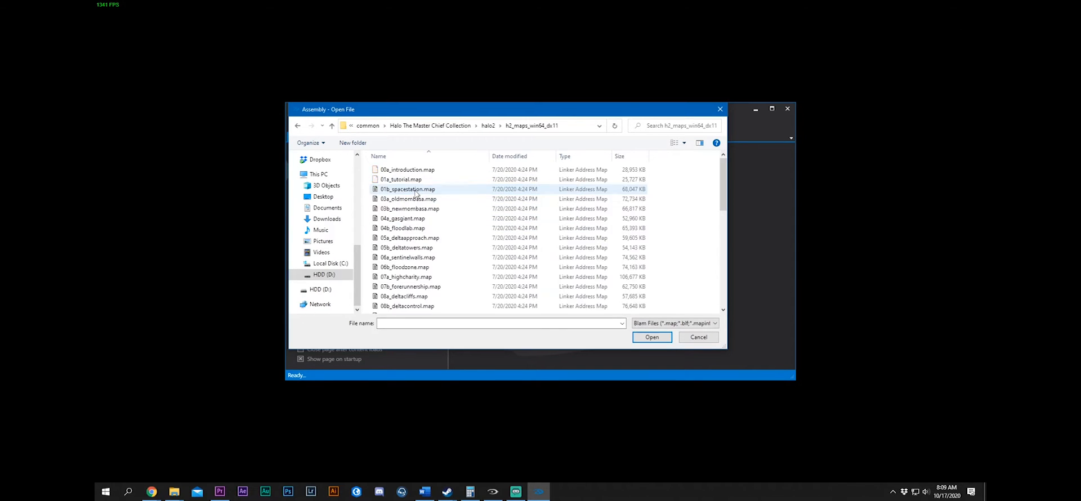
pyautogui.scroll(-3)
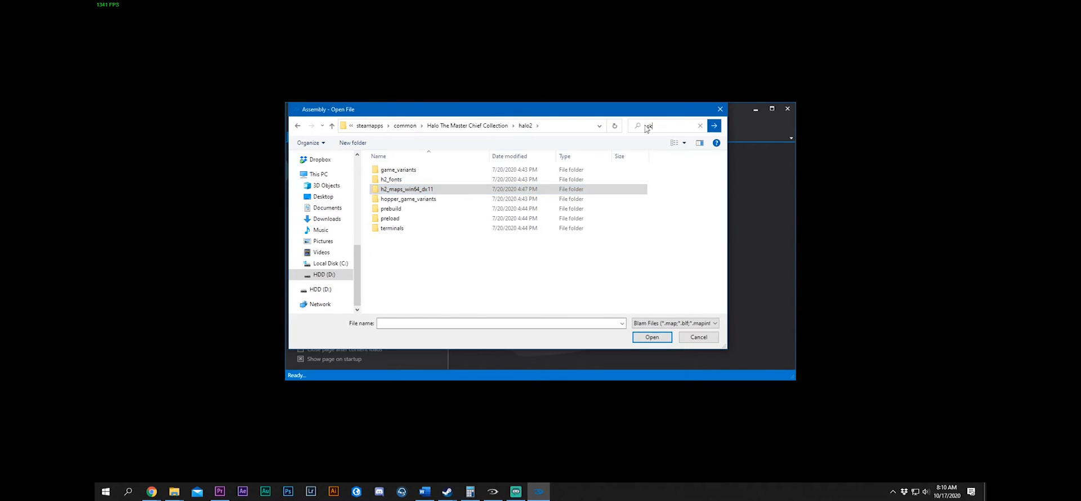
# Search the collection folder for 'skybox', load ca_forge_skybox01.map, view its Tags list and maximise Assembly
pyautogui.write('skybox')
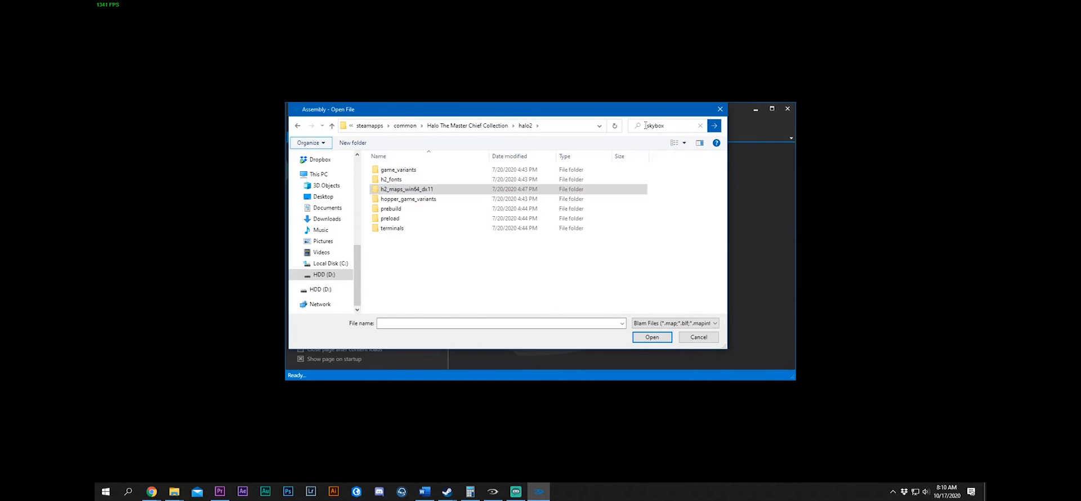
pyautogui.press('Enter')
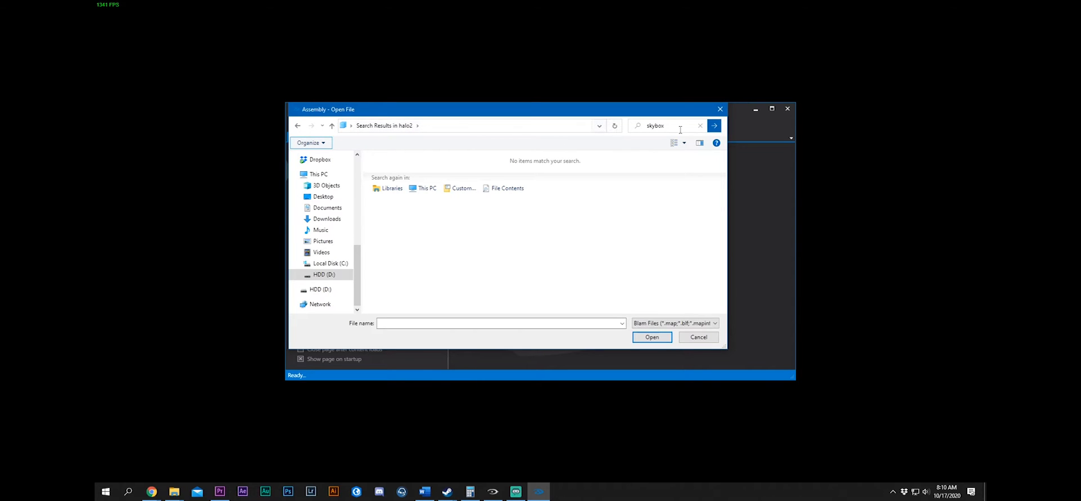
pyautogui.click(298, 125)
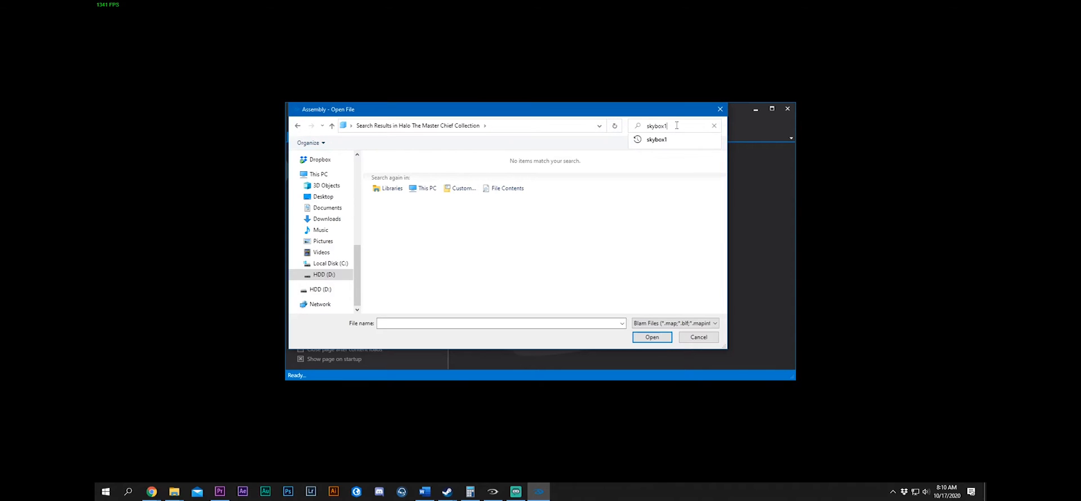
pyautogui.press('Backspace')
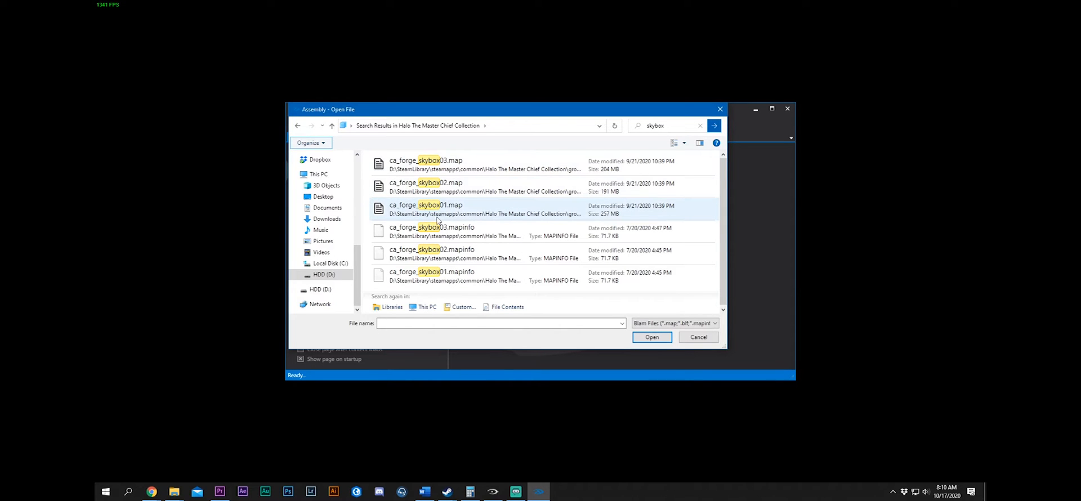
pyautogui.click(425, 208)
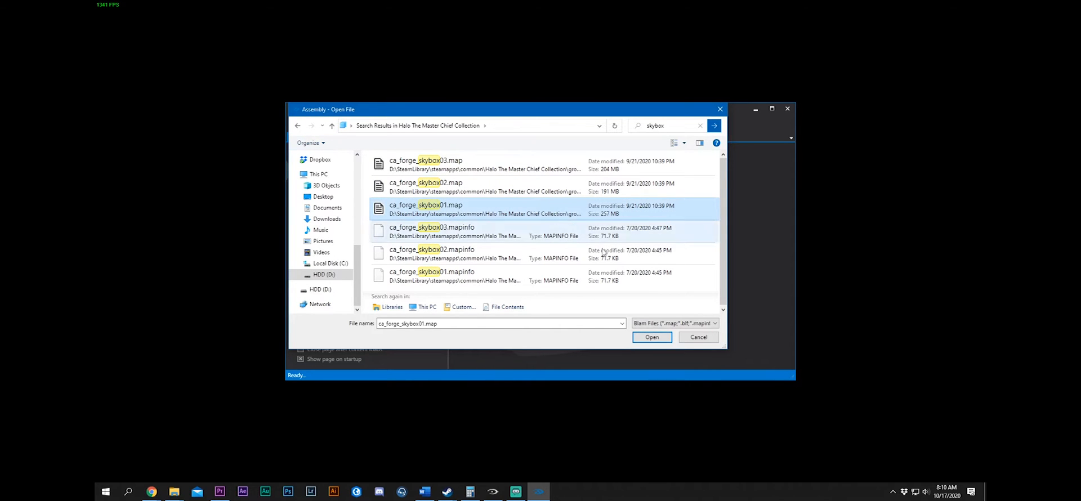
pyautogui.click(651, 337)
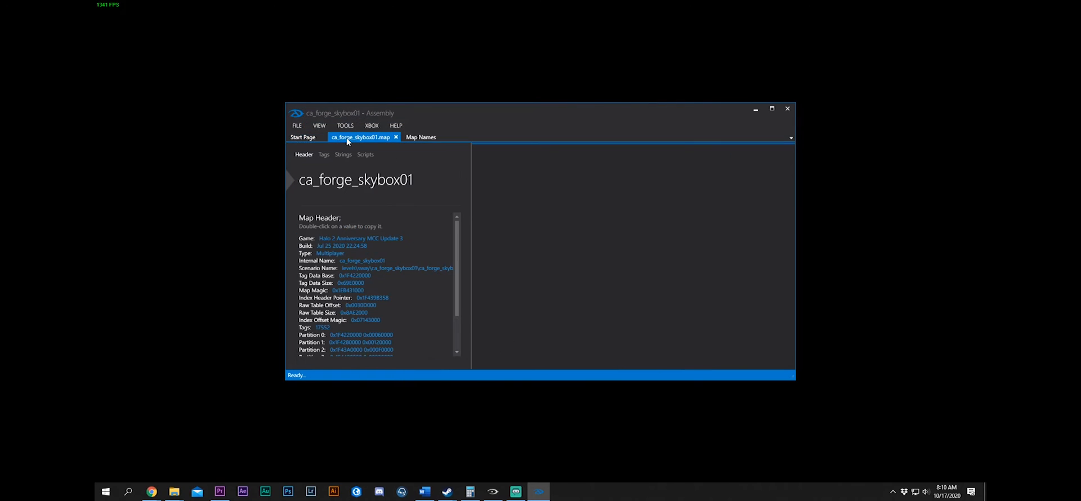
pyautogui.click(324, 154)
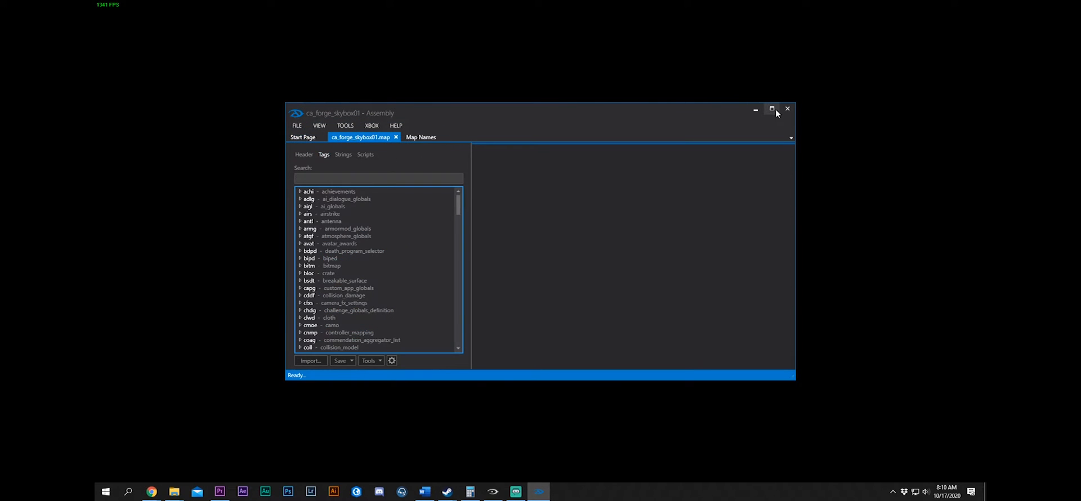
pyautogui.click(772, 109)
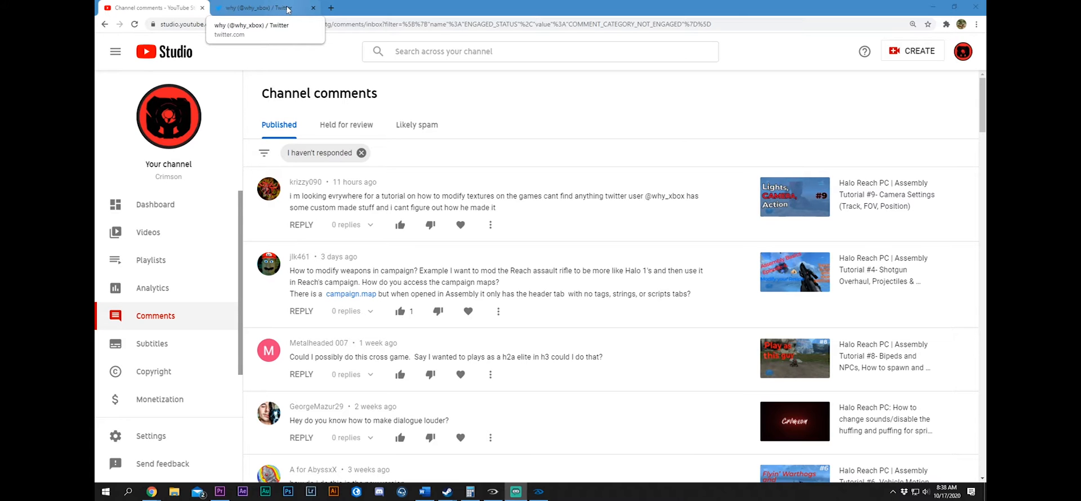
pyautogui.click(262, 8)
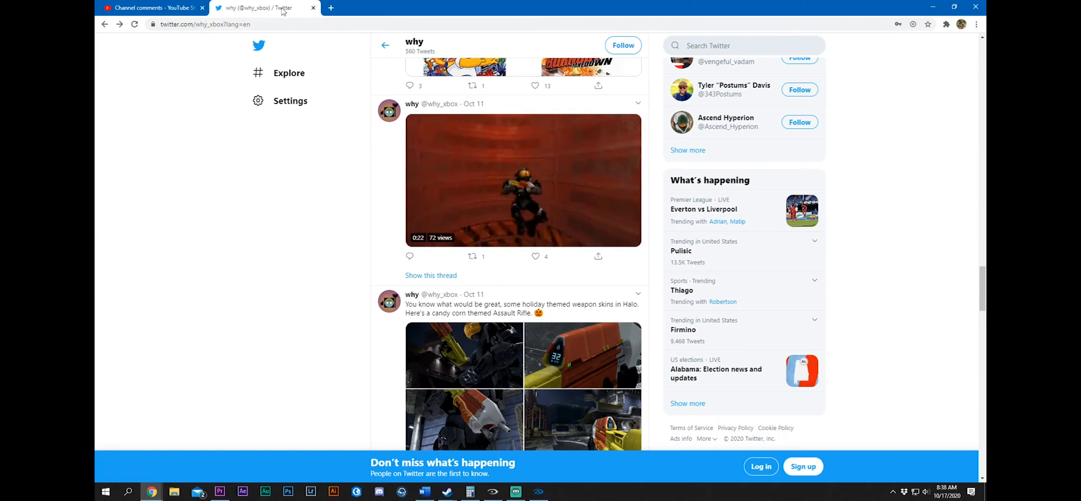
pyautogui.scroll(-3)
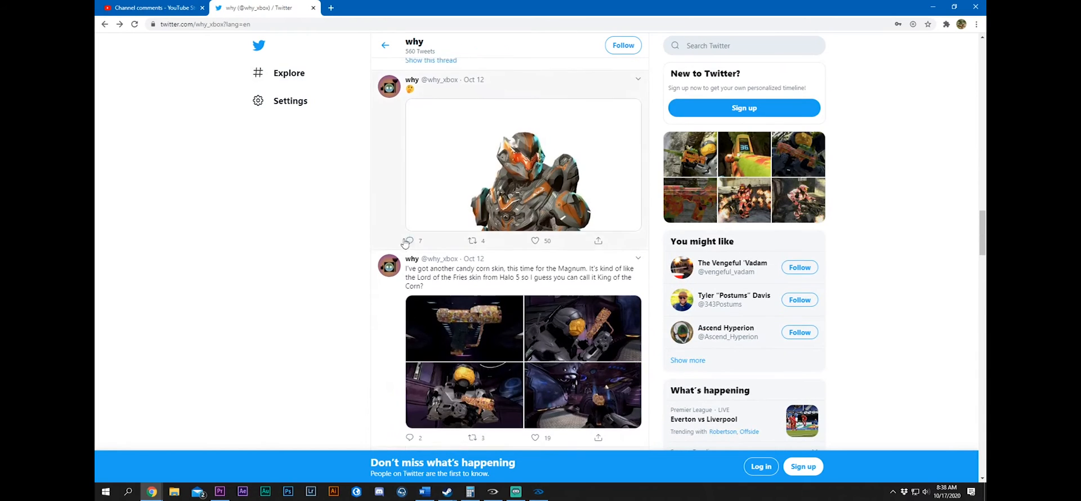
pyautogui.scroll(-3)
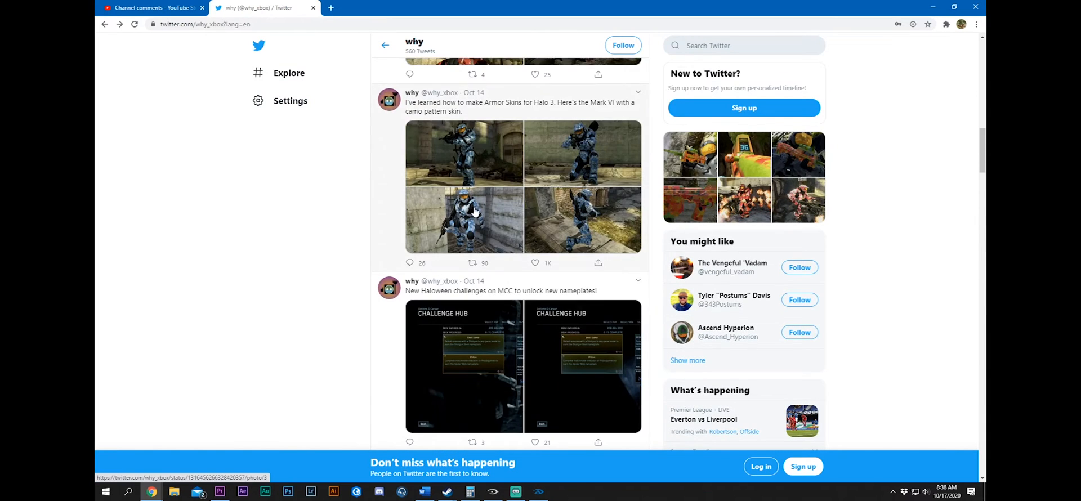
pyautogui.click(463, 221)
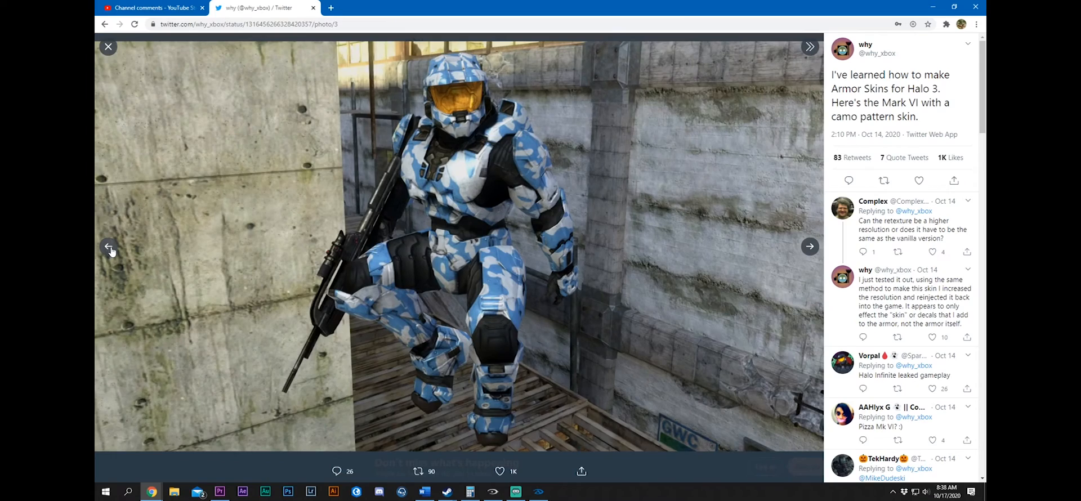
pyautogui.click(110, 248)
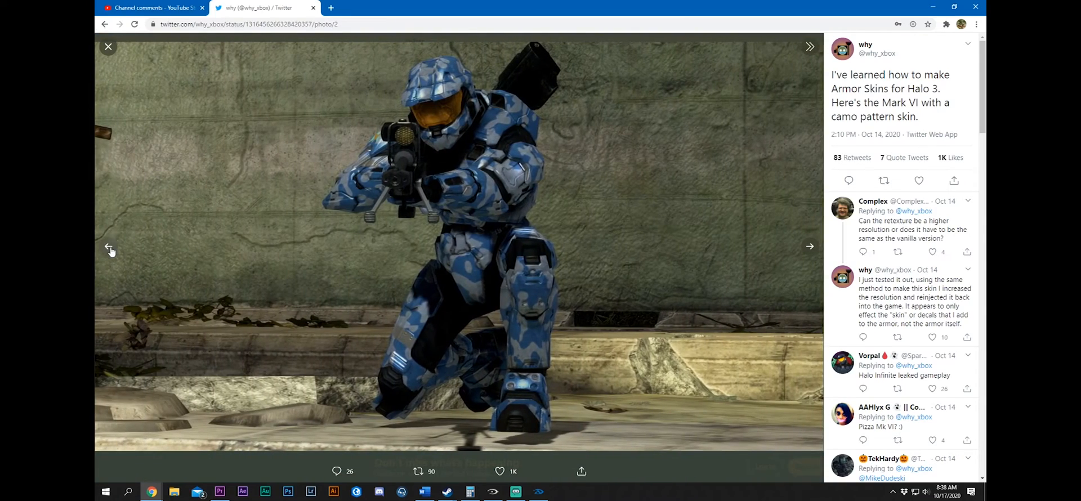
pyautogui.click(111, 250)
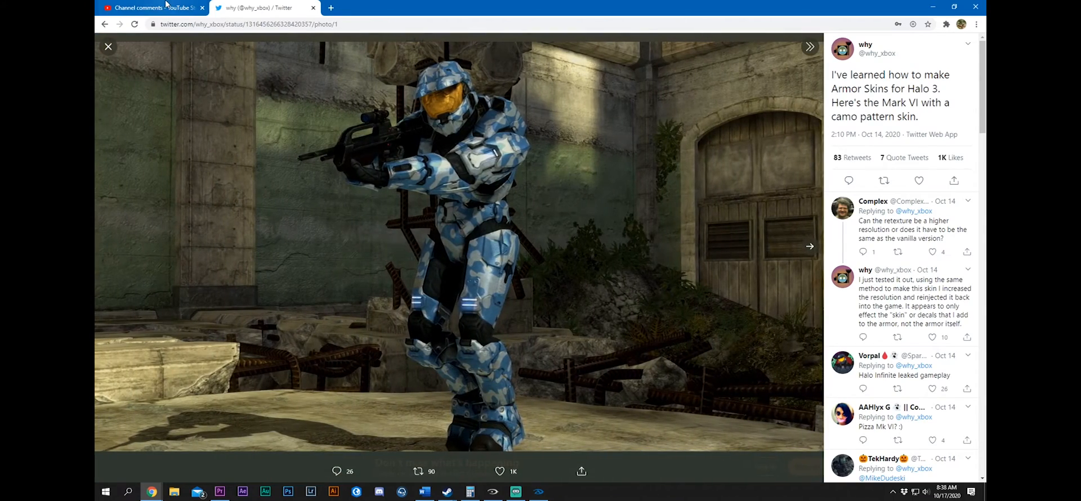
pyautogui.click(145, 8)
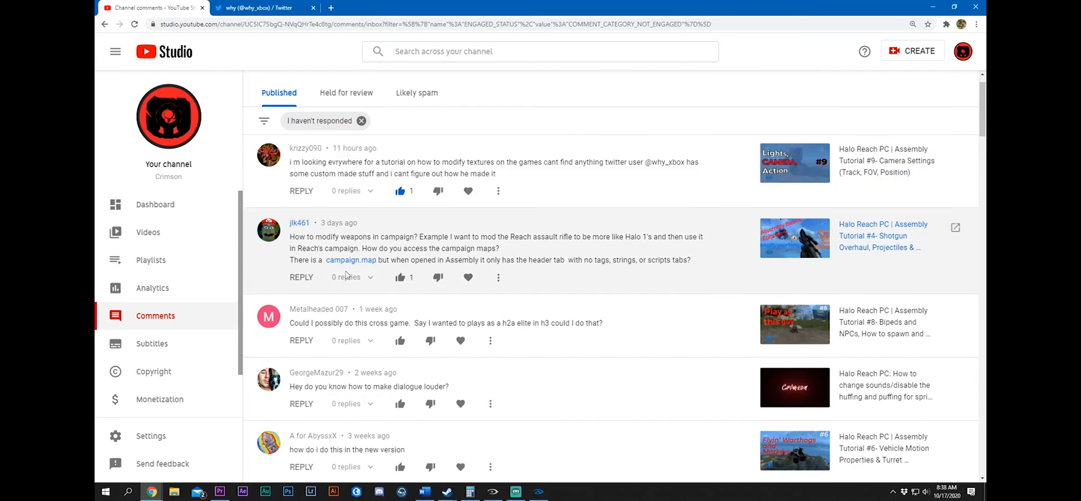
# Scroll to the Metalheaded 007 comment about playing as an H2A elite in H3, then switch back to Assembly
pyautogui.scroll(-3)
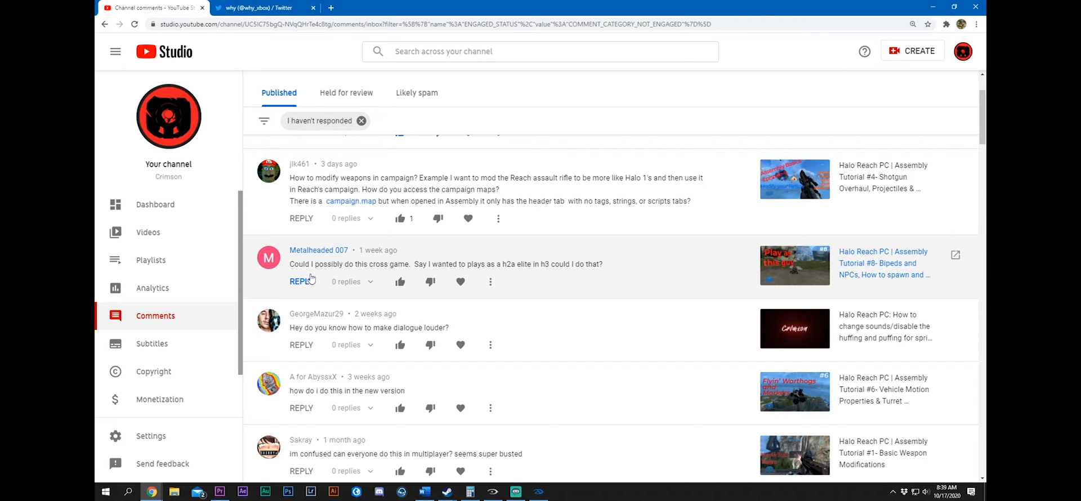
pyautogui.click(515, 491)
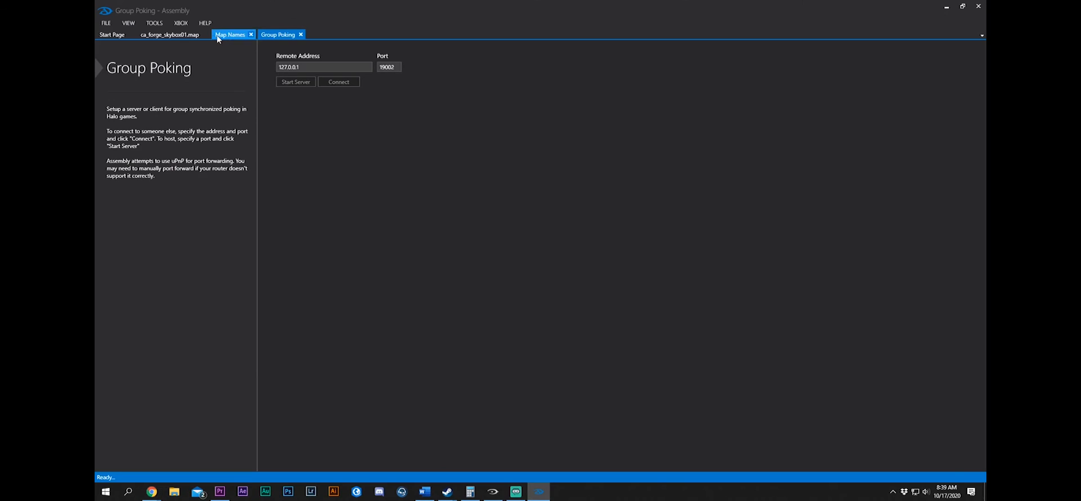
# From the Help menu, view the Halo 2: Anniversary multiplayer map names, then return to the YouTube Studio comments
pyautogui.click(205, 23)
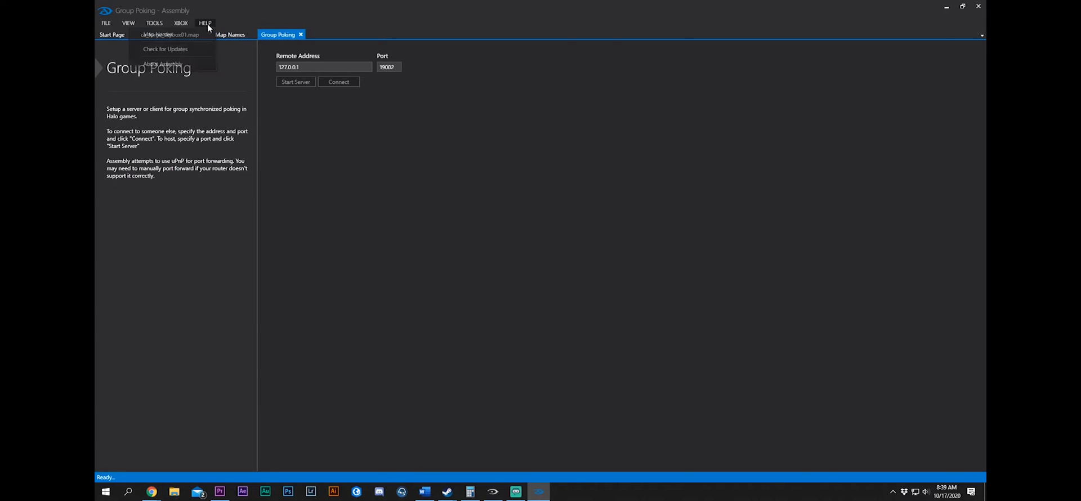
pyautogui.click(231, 35)
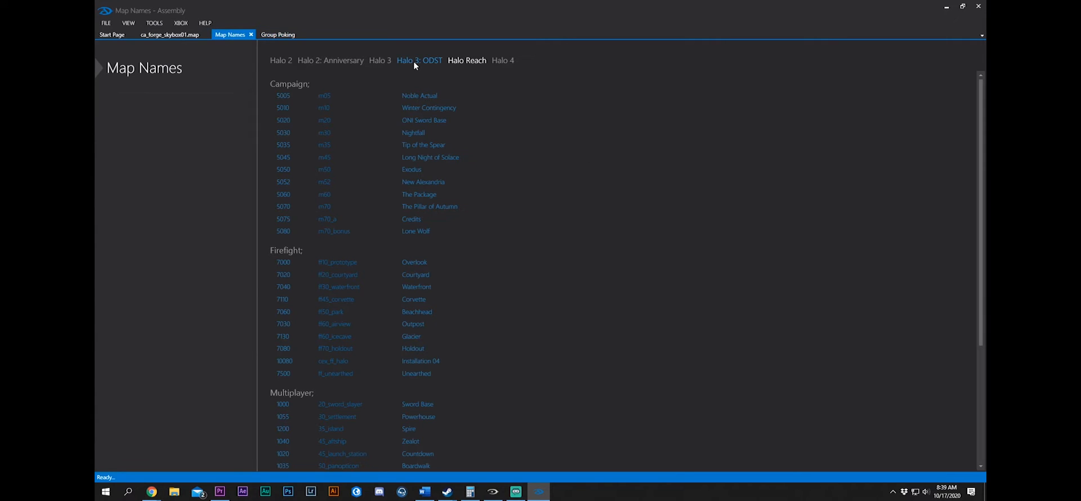
pyautogui.click(330, 60)
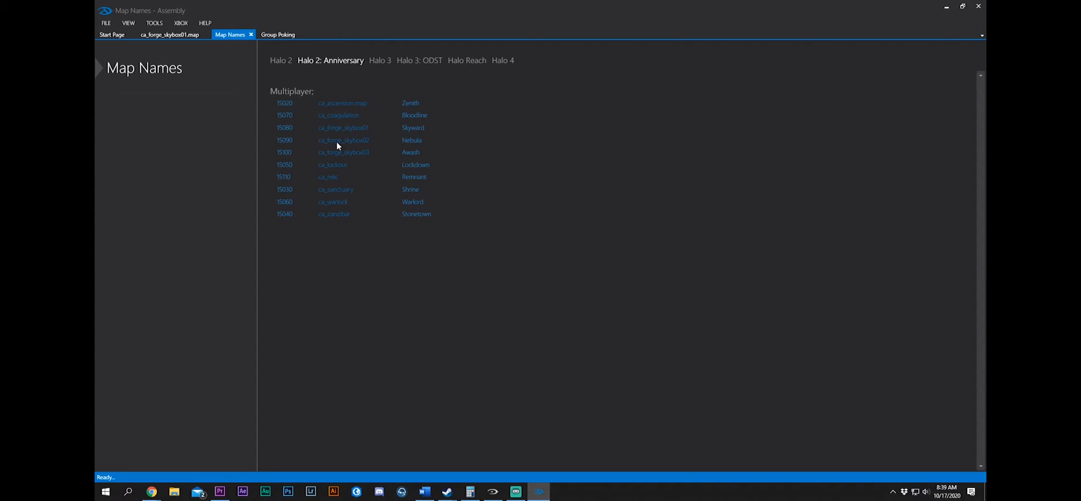
pyautogui.click(172, 35)
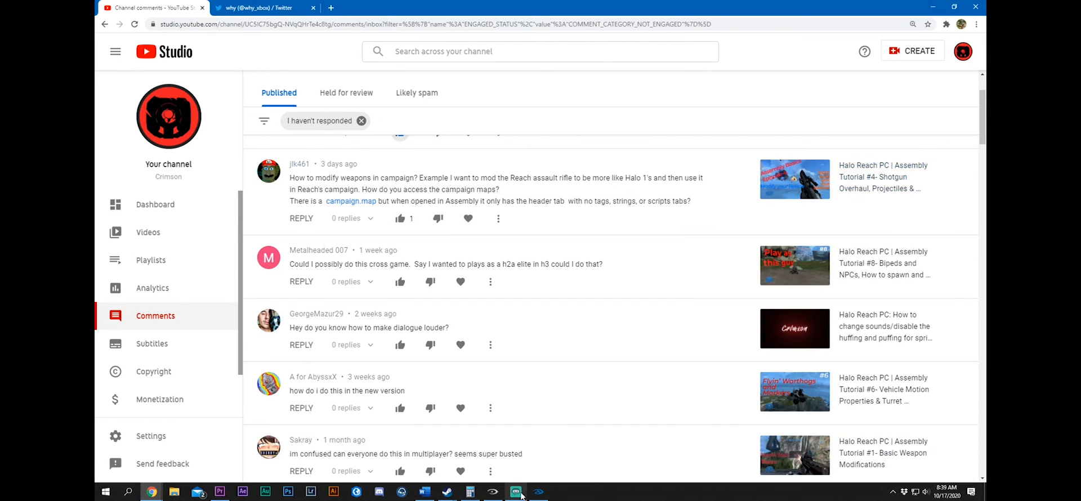
# Extract the h2a_warthog vehicle tag with its 1464 dependent tags and dismiss the success report
pyautogui.click(516, 491)
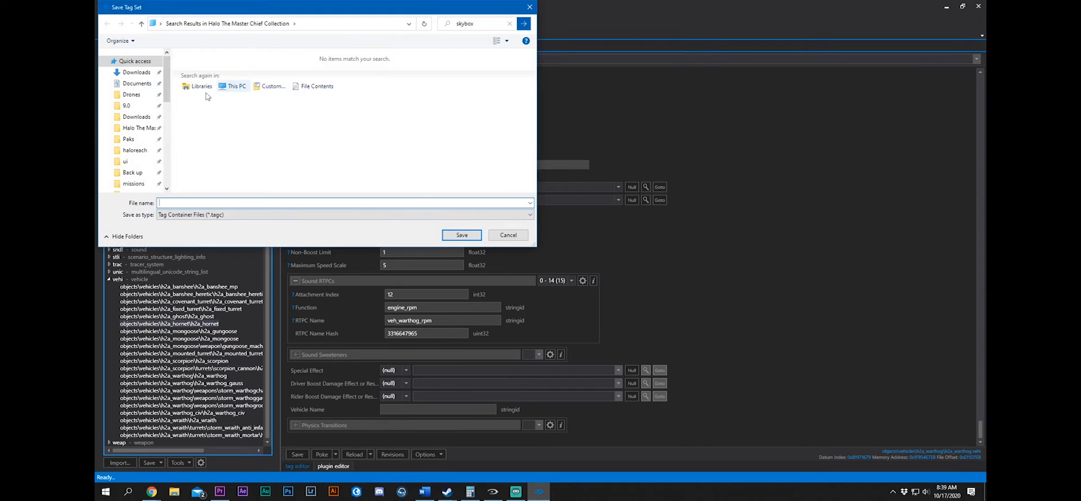
pyautogui.click(138, 128)
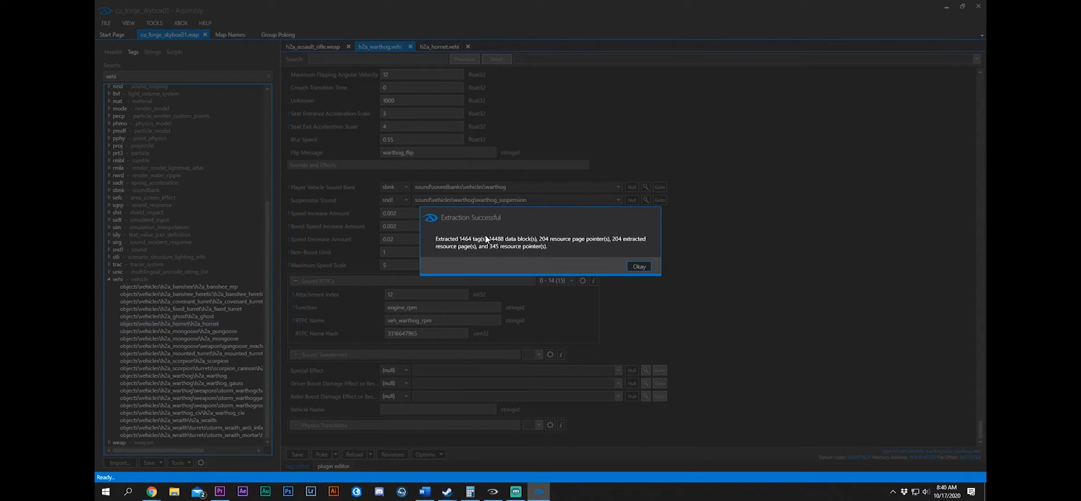
pyautogui.moveTo(475, 251)
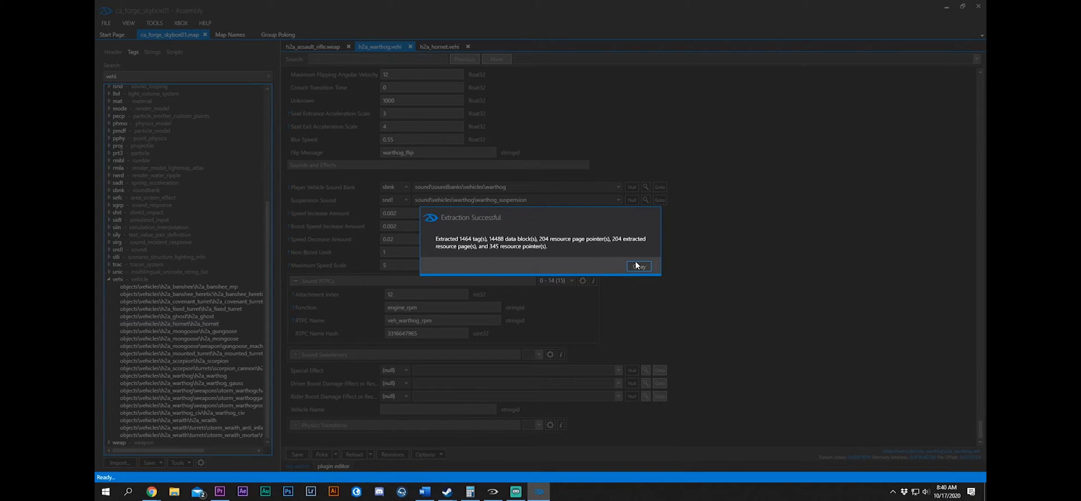
pyautogui.click(637, 266)
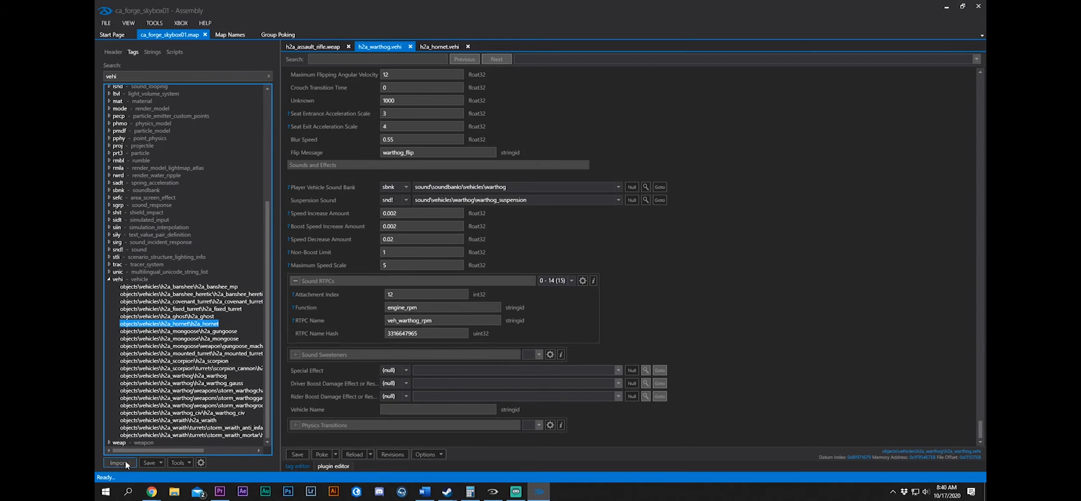
pyautogui.click(118, 463)
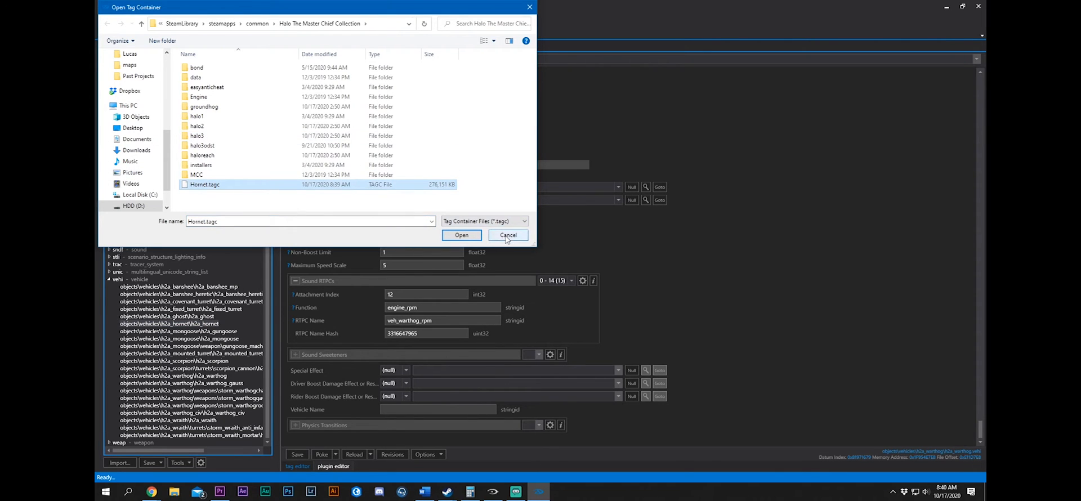
pyautogui.click(508, 236)
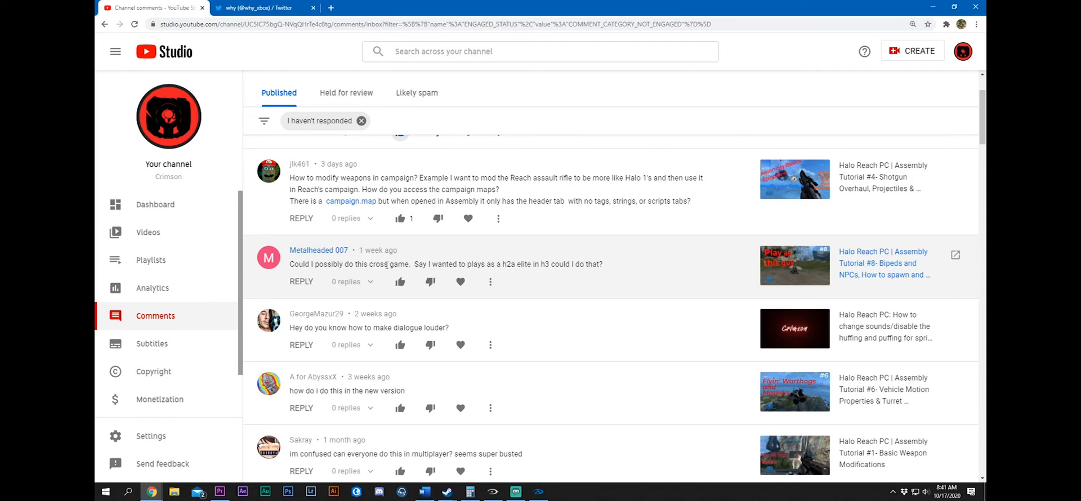
pyautogui.moveTo(496, 260)
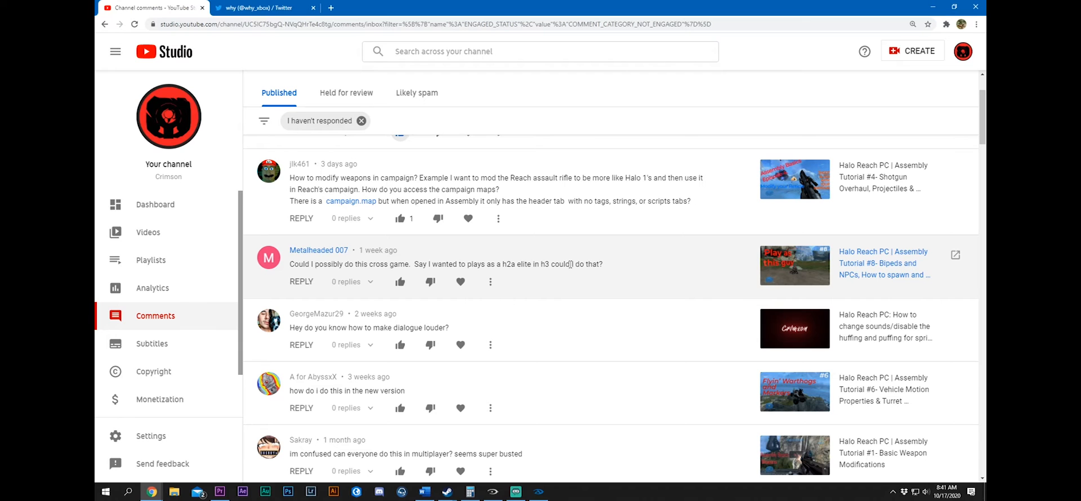
pyautogui.moveTo(396, 326)
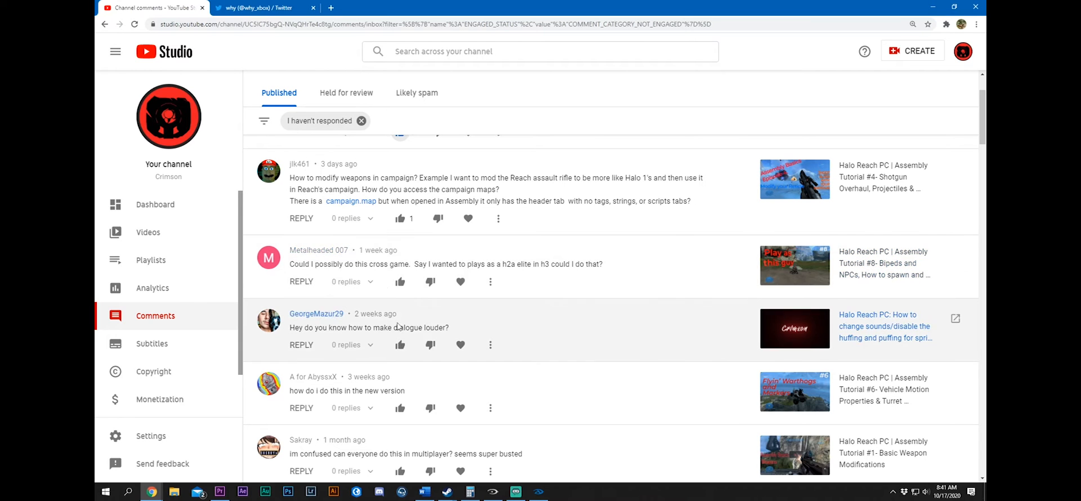
pyautogui.scroll(-3)
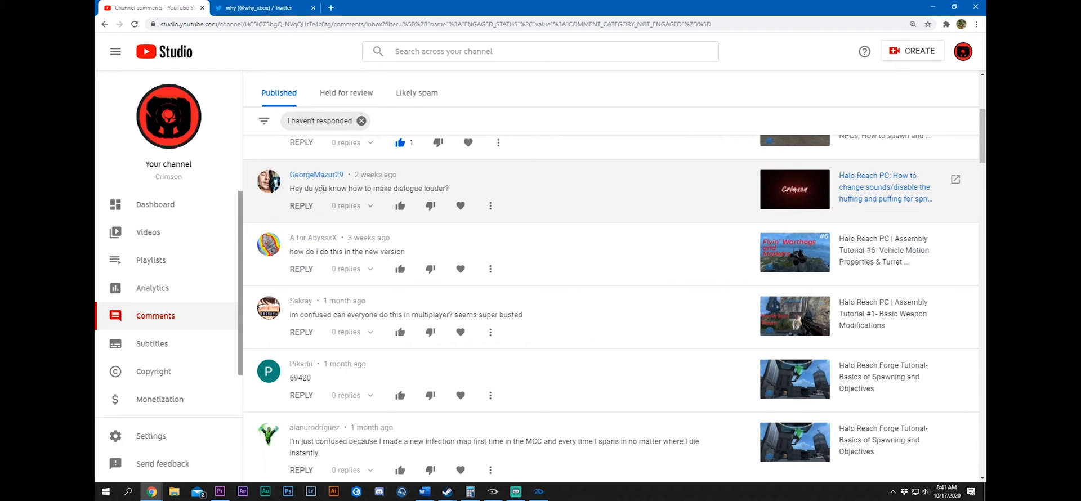
pyautogui.moveTo(885, 187)
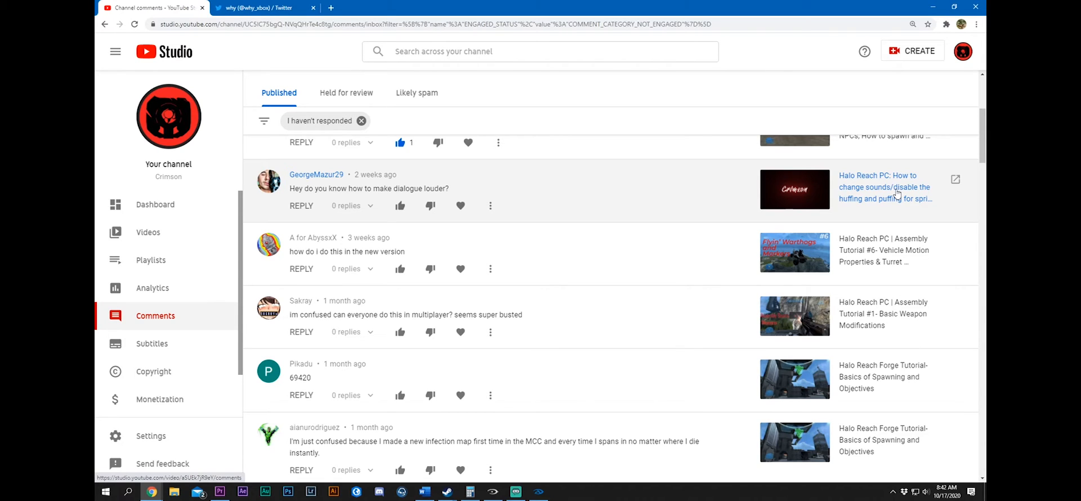
pyautogui.moveTo(400, 205)
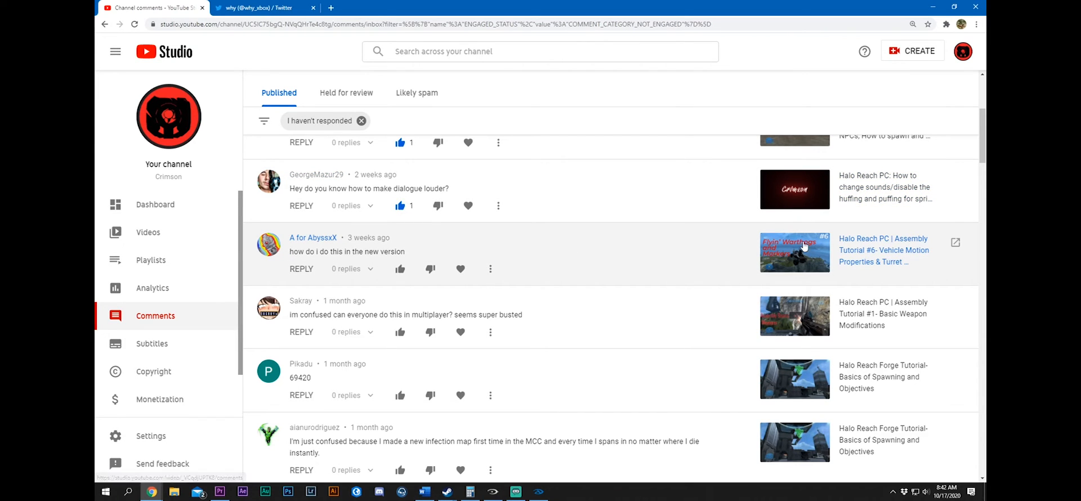
pyautogui.moveTo(861, 257)
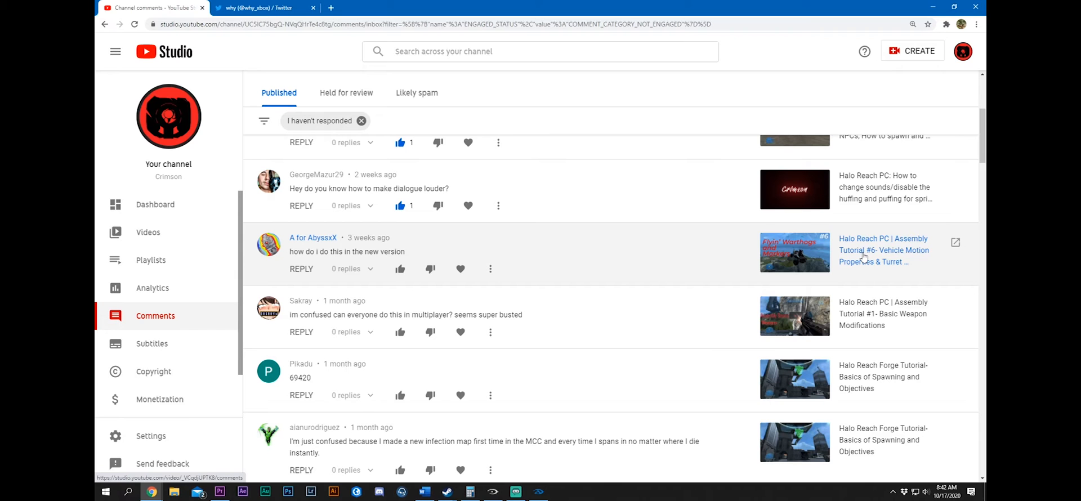
# Return to Assembly's warthog vehicle tag editor showing its sound settings
pyautogui.click(516, 491)
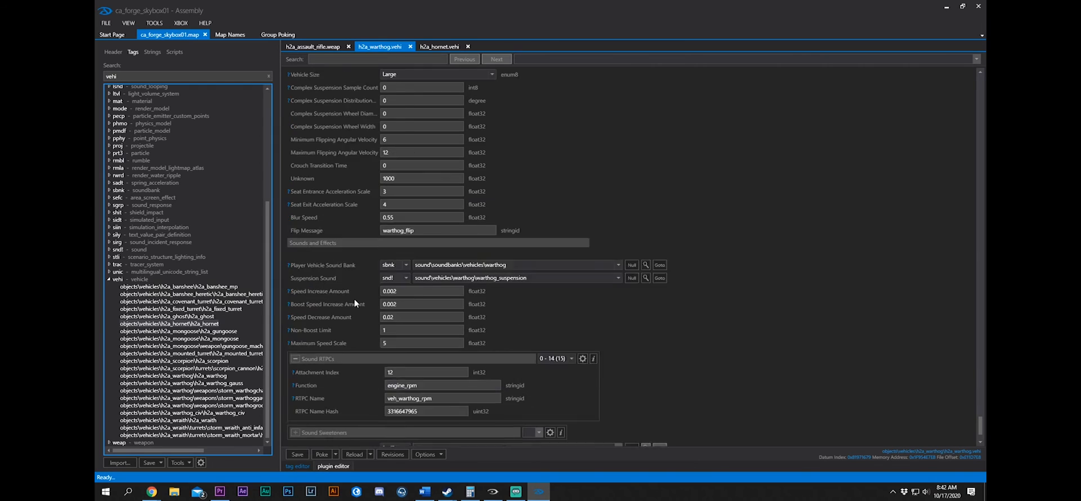
# Scroll the warthog vehi tag down to its physics type blocks
pyautogui.scroll(-3)
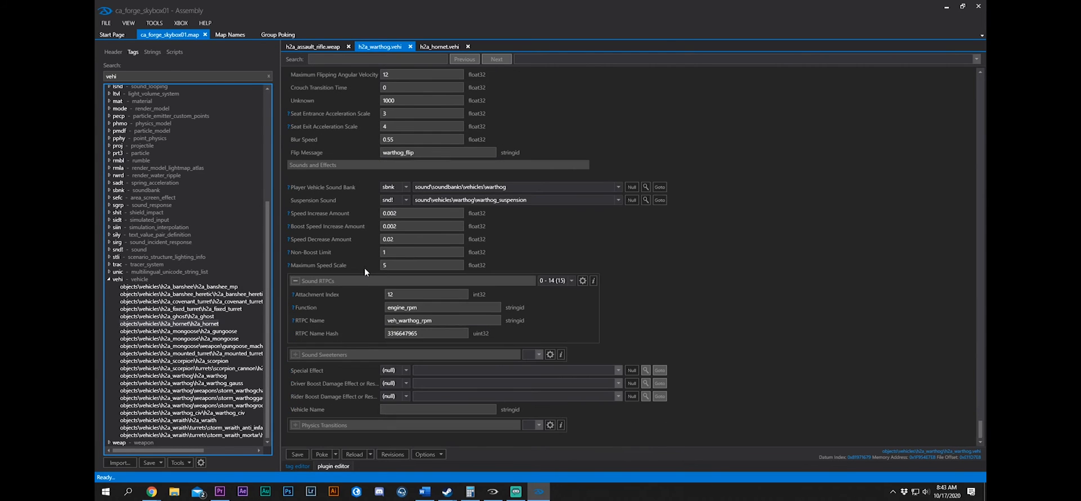
pyautogui.scroll(-3)
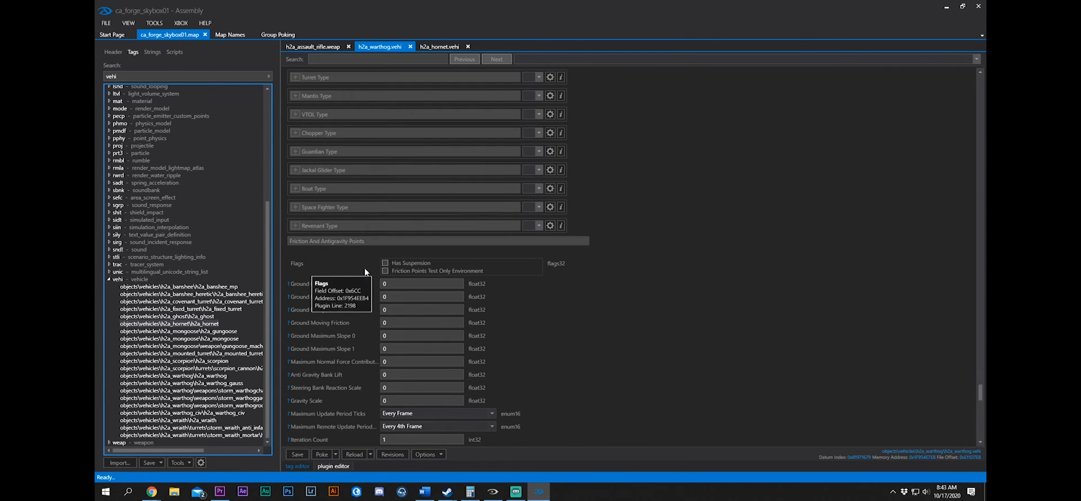
pyautogui.scroll(-3)
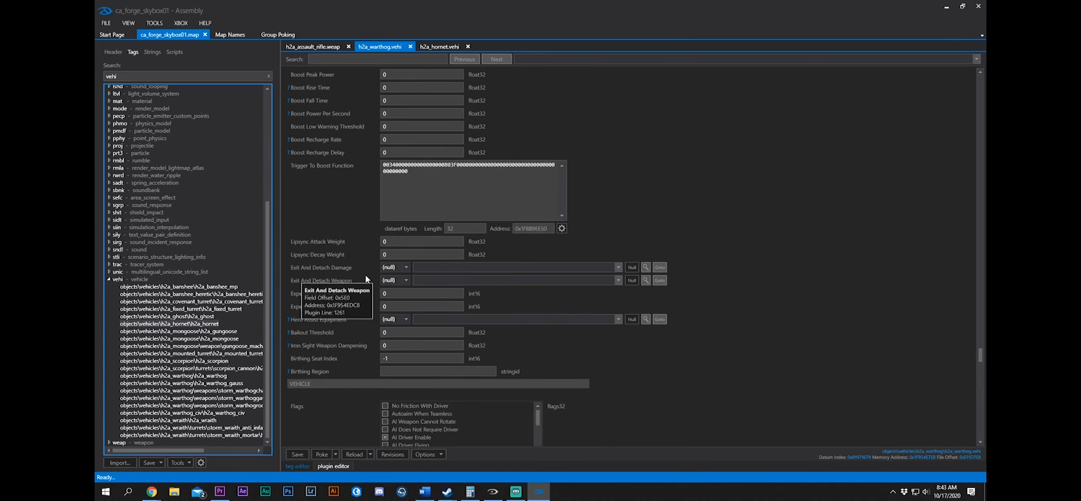
pyautogui.scroll(-3)
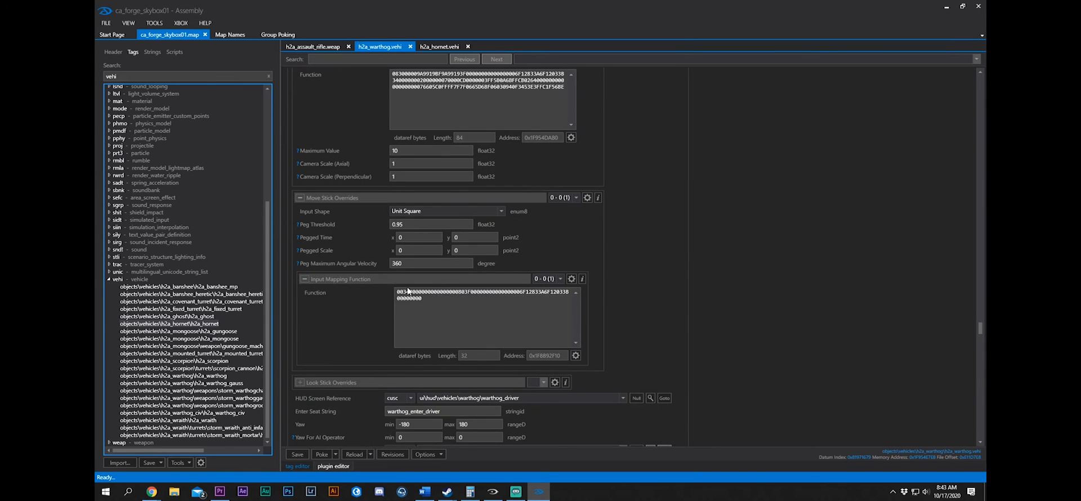
pyautogui.scroll(-3)
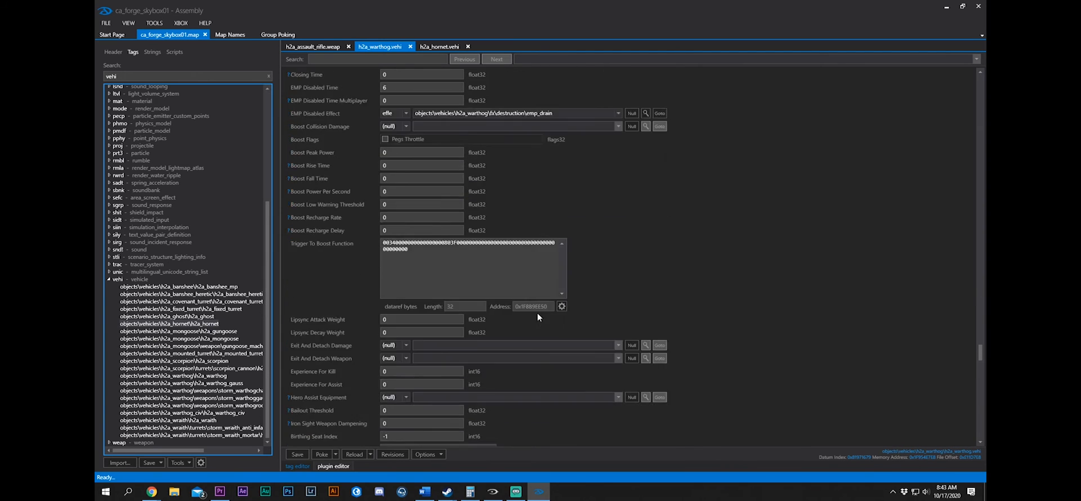
pyautogui.scroll(-3)
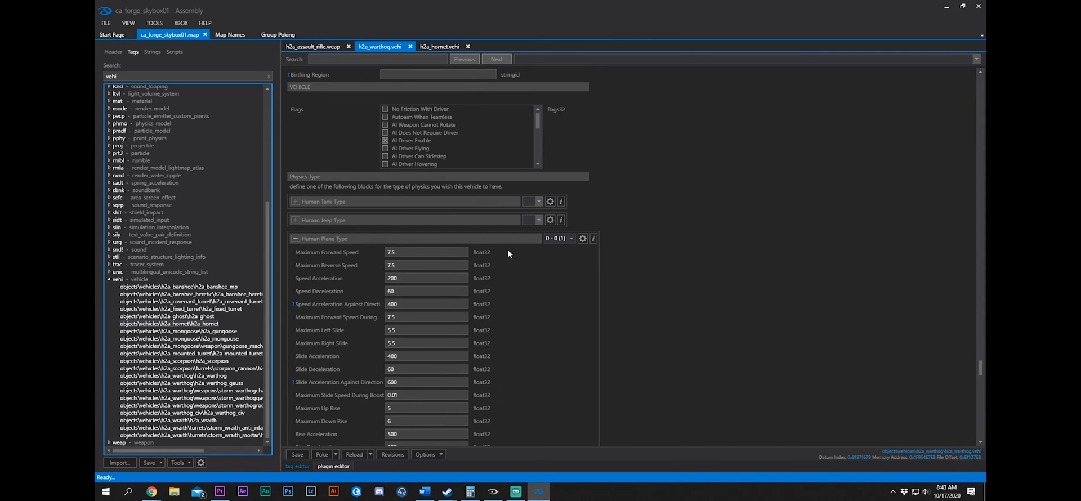
# Browse the Human Jeep Type and Human Plane Type blocks, then return to the comments page
pyautogui.click(295, 239)
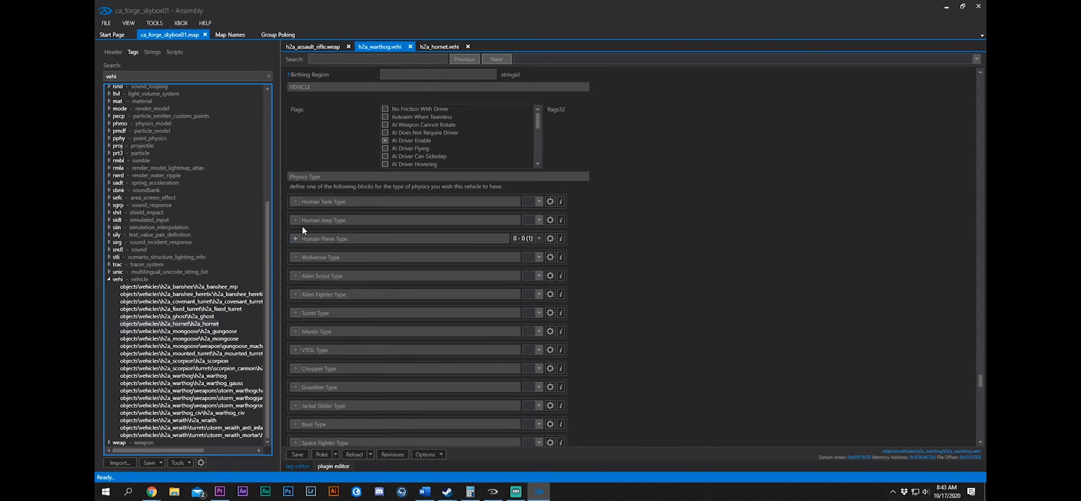
pyautogui.click(296, 220)
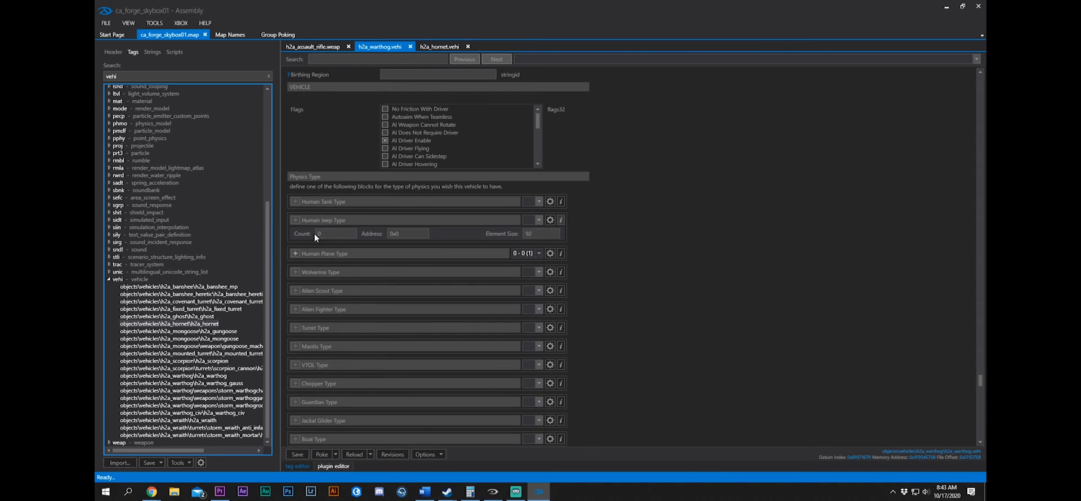
pyautogui.click(336, 233)
pyautogui.write('1')
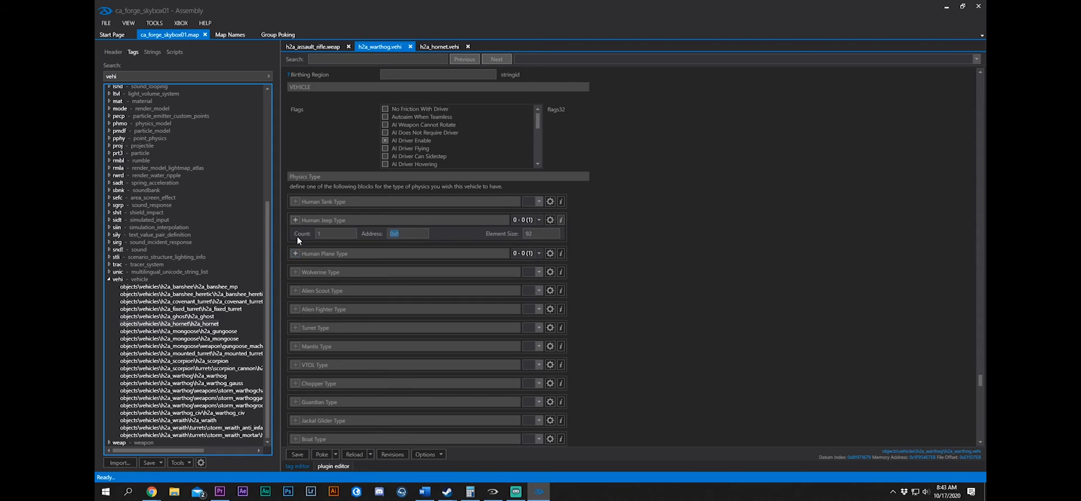
pyautogui.moveTo(293, 254)
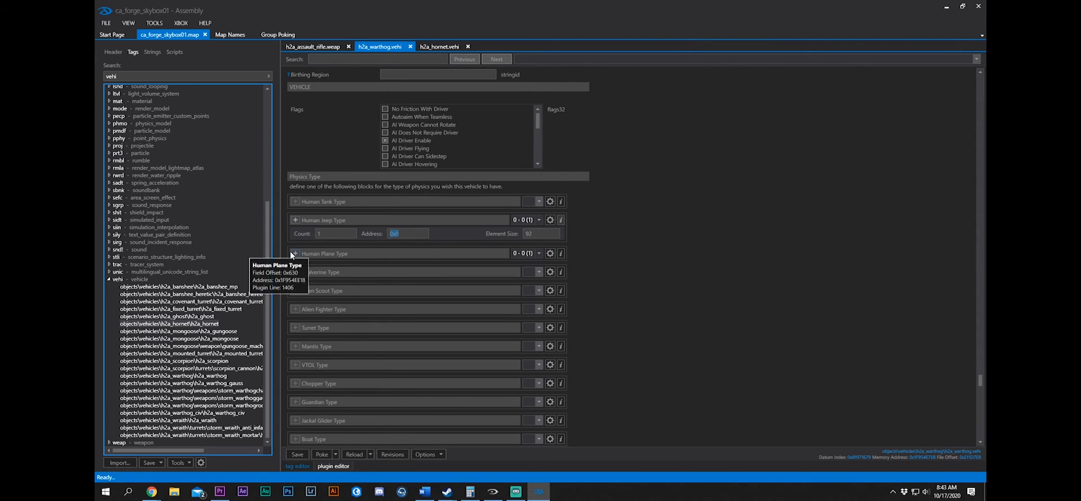
pyautogui.click(297, 253)
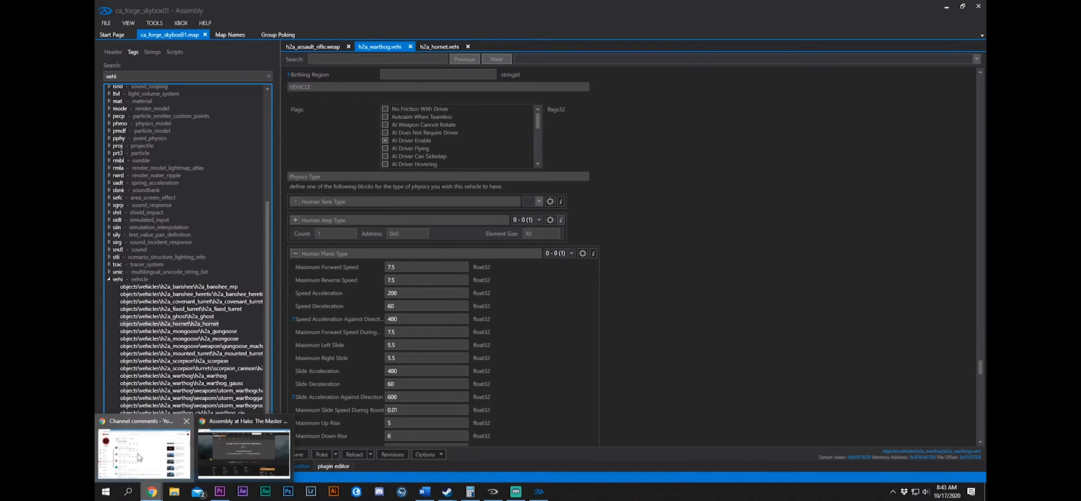
pyautogui.click(143, 451)
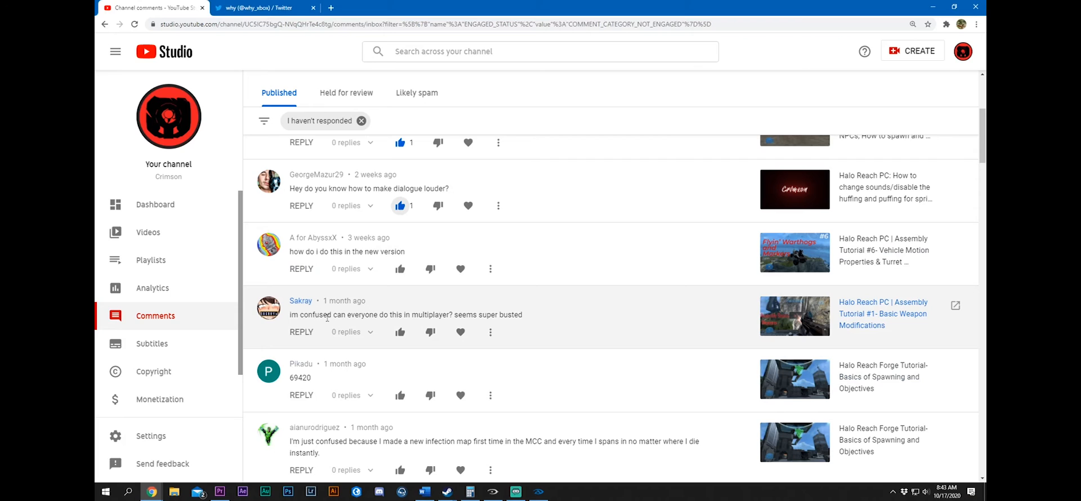
pyautogui.moveTo(812, 310)
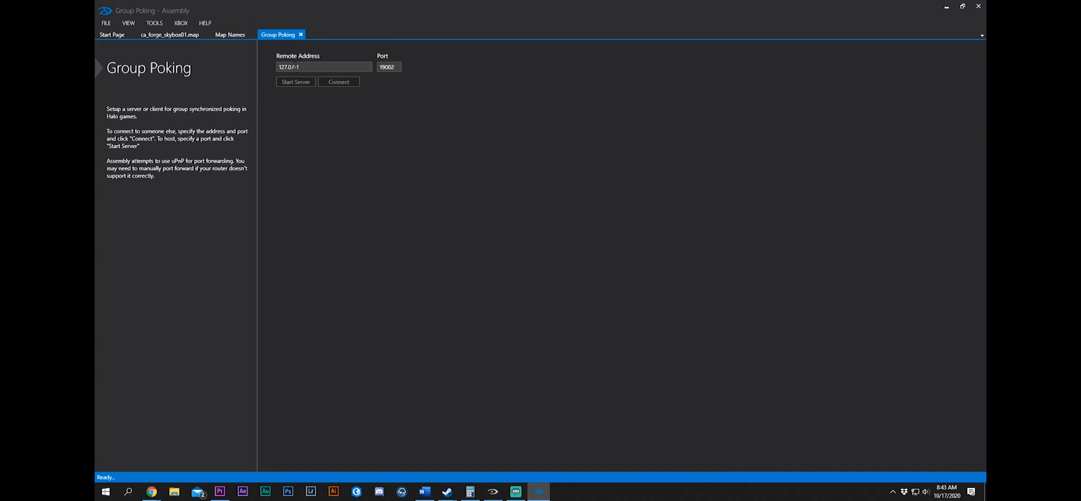
# View the Halo 2: Anniversary multiplayer Map Names list, then return to the Group Poking page
pyautogui.click(230, 35)
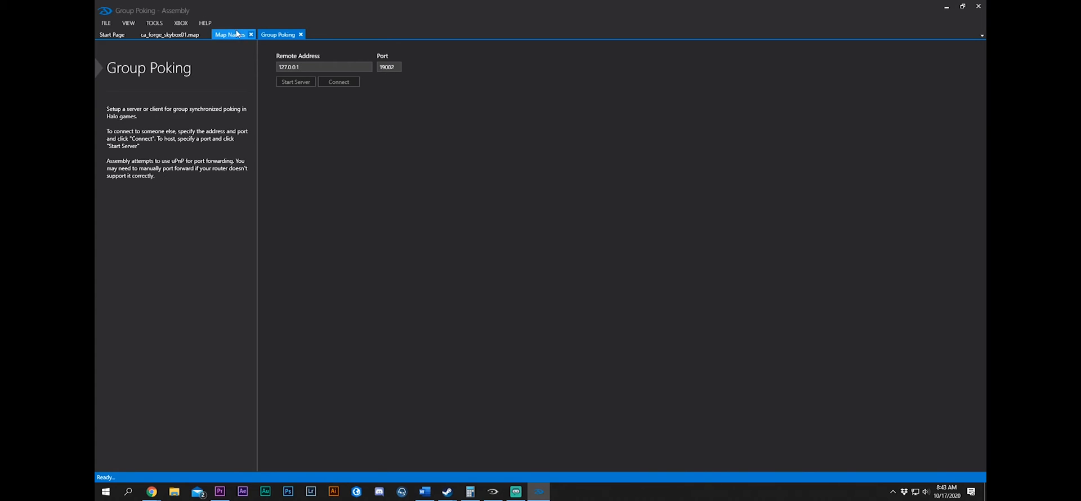
pyautogui.click(229, 35)
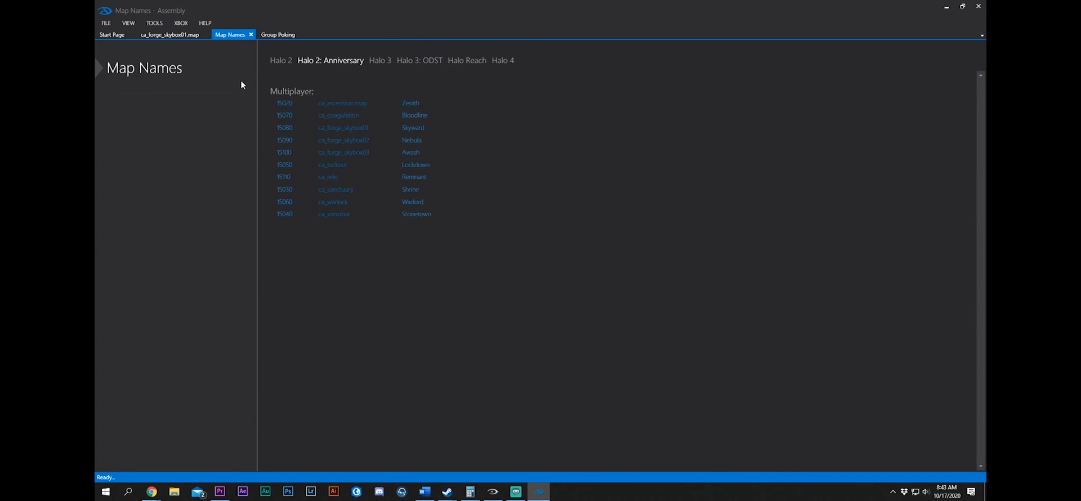
pyautogui.click(172, 35)
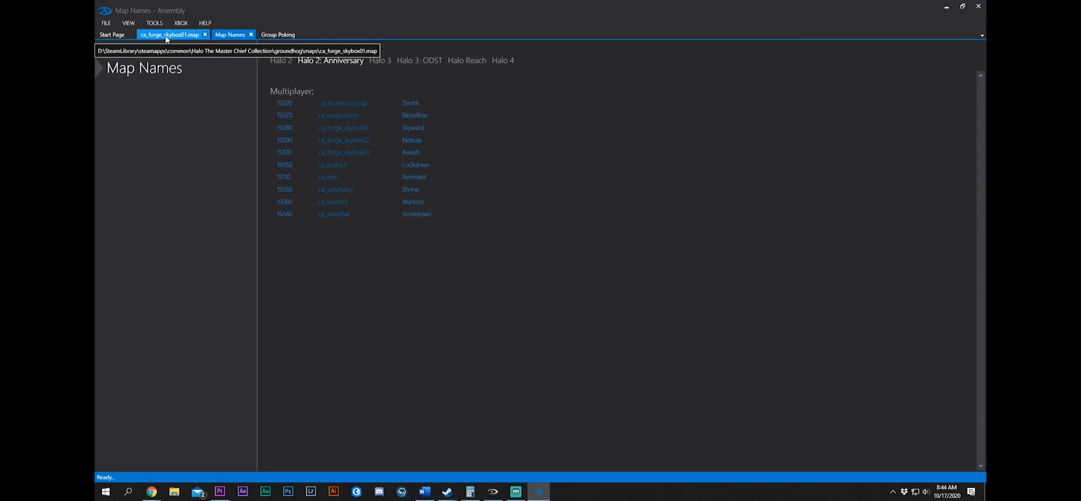
pyautogui.click(278, 35)
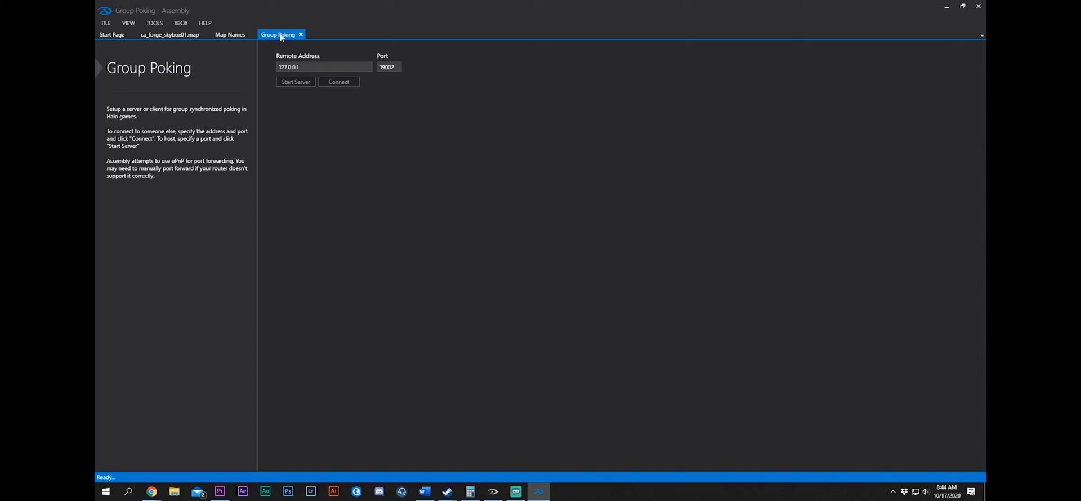
pyautogui.moveTo(151, 491)
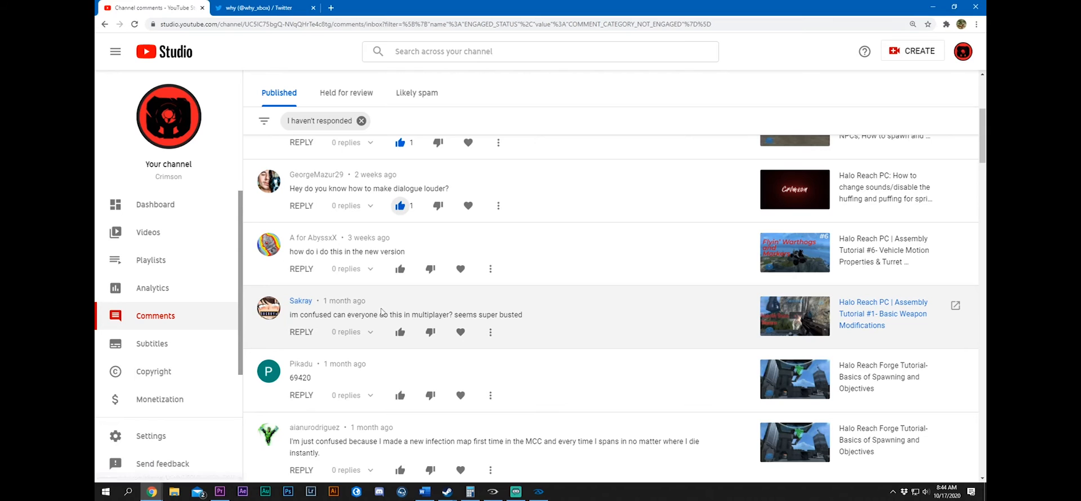
pyautogui.moveTo(481, 318)
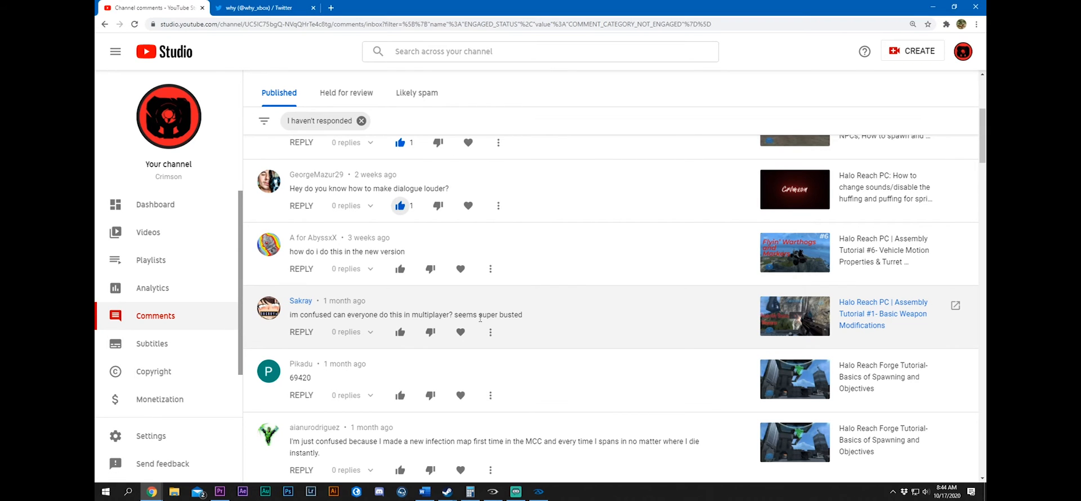
# Scroll the unanswered comments down past the infection map question to older viewer comments
pyautogui.scroll(-3)
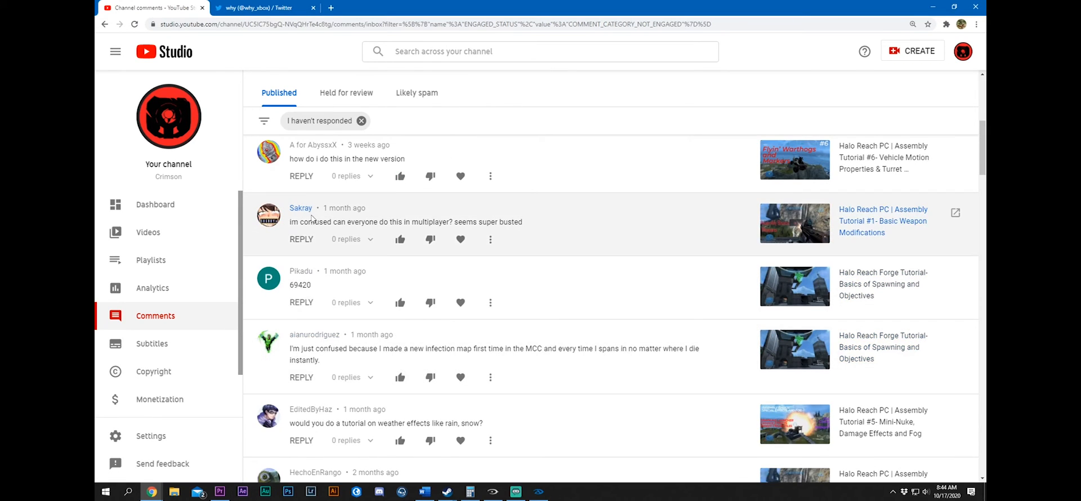
pyautogui.moveTo(351, 233)
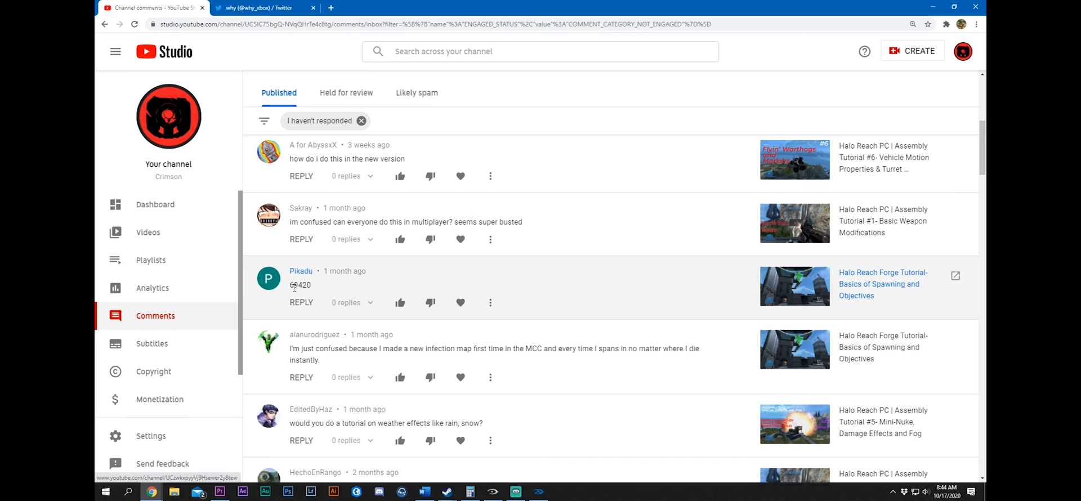
pyautogui.scroll(-3)
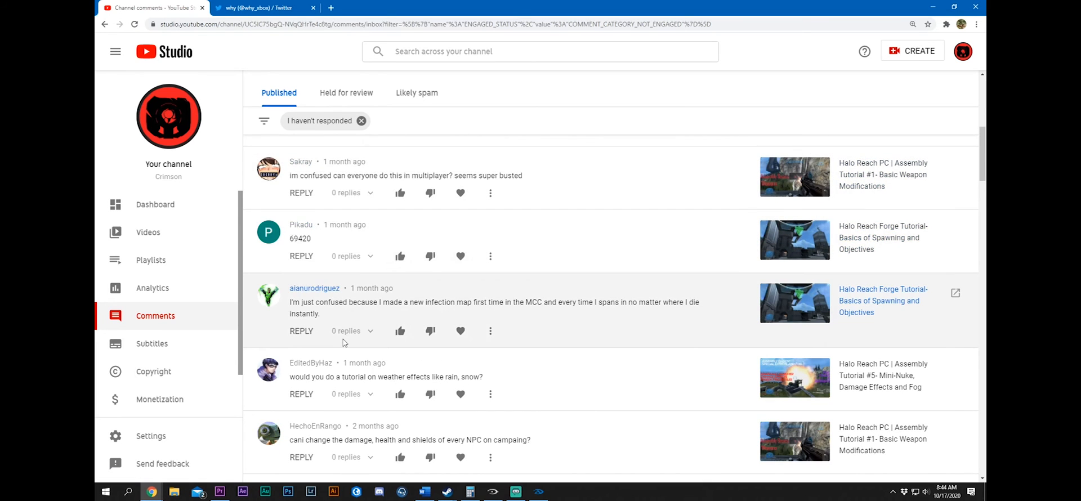
pyautogui.moveTo(302, 225)
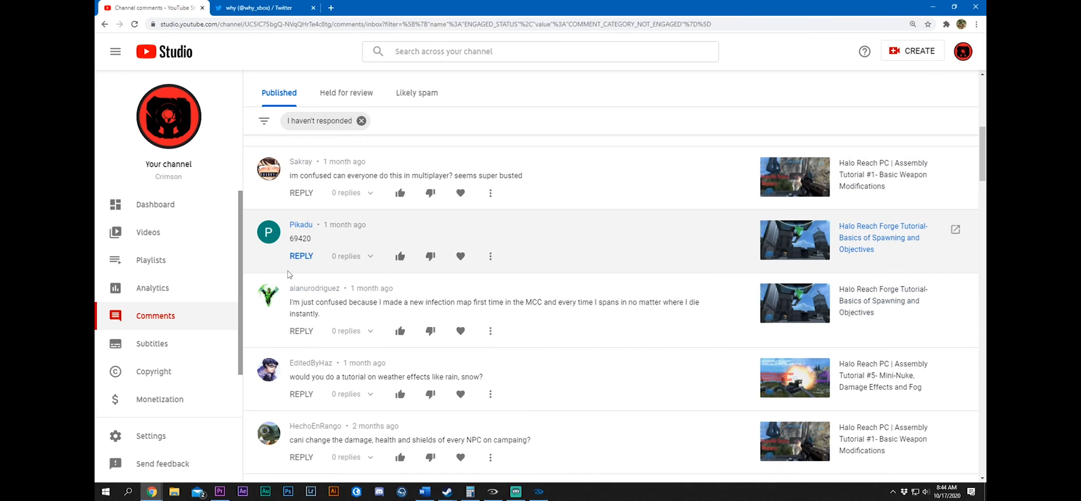
pyautogui.scroll(-3)
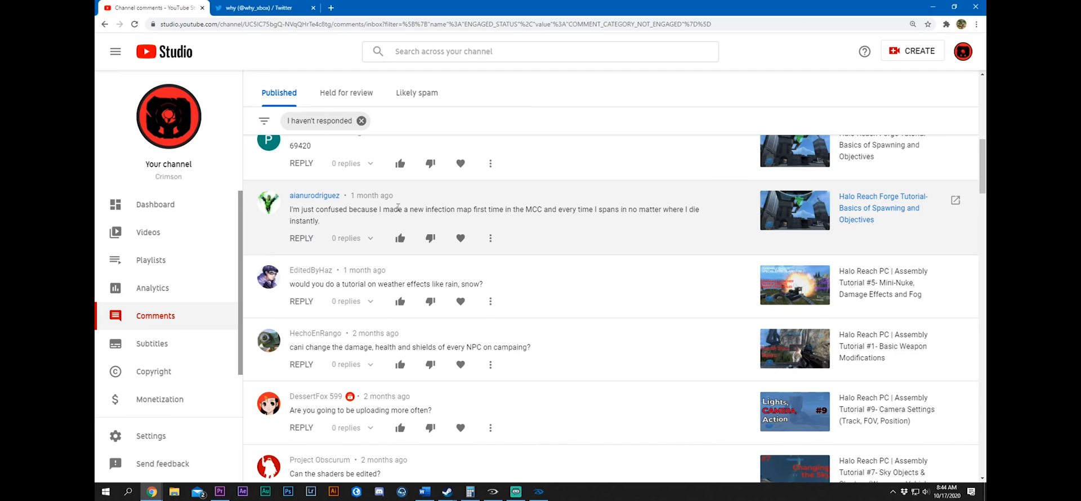
pyautogui.moveTo(534, 214)
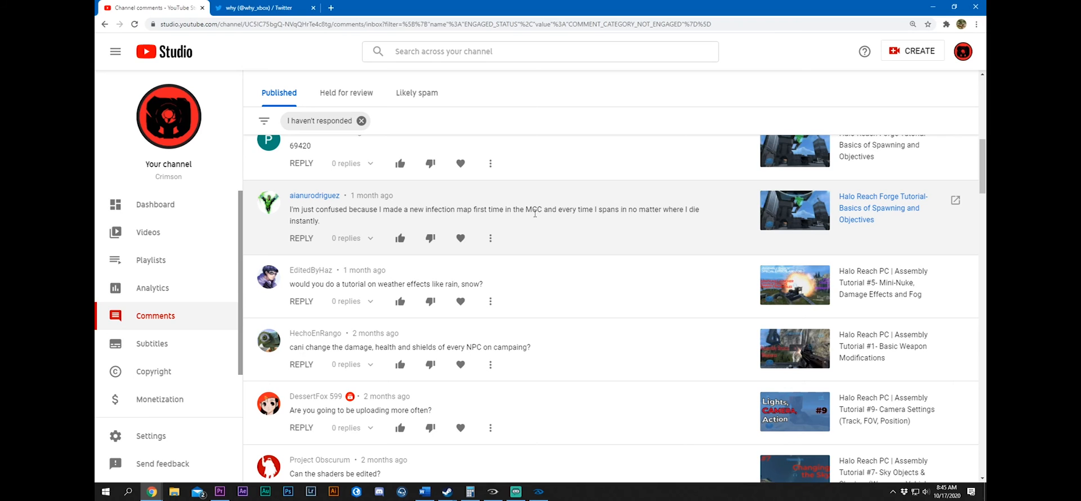
pyautogui.scroll(-3)
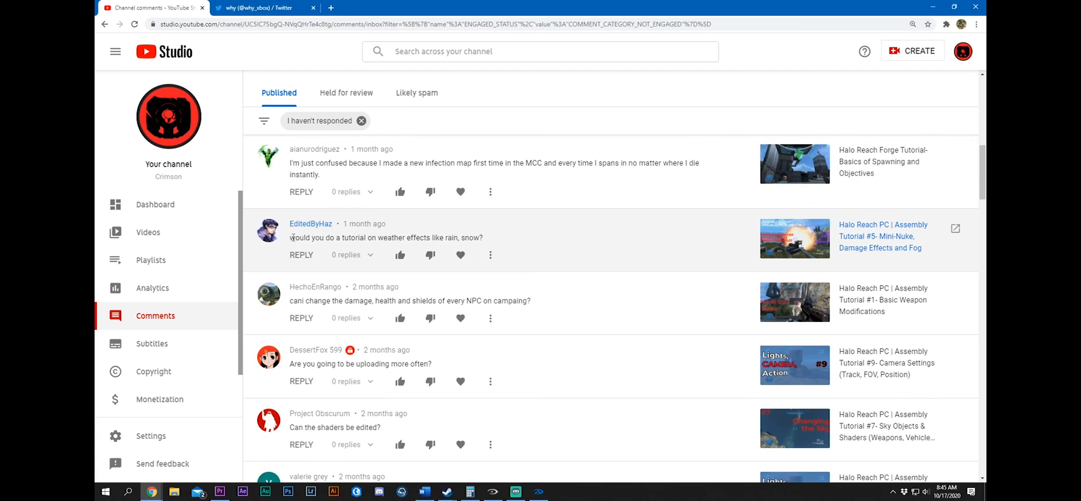
pyautogui.moveTo(296, 244)
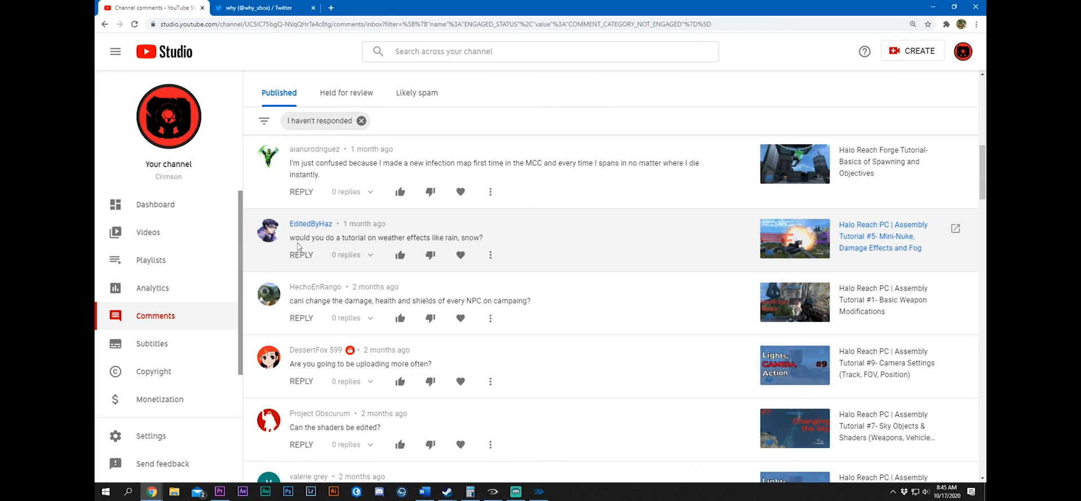
pyautogui.moveTo(444, 237)
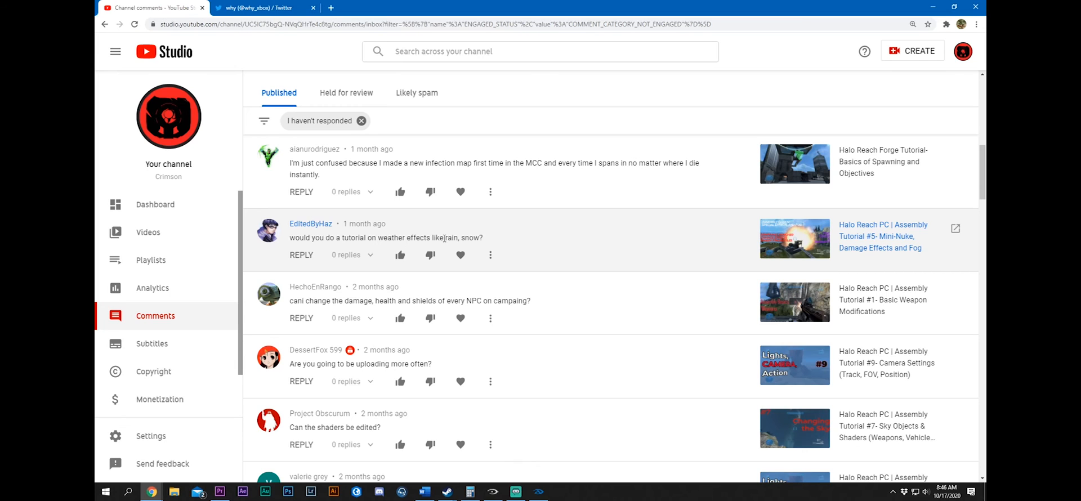
pyautogui.moveTo(468, 241)
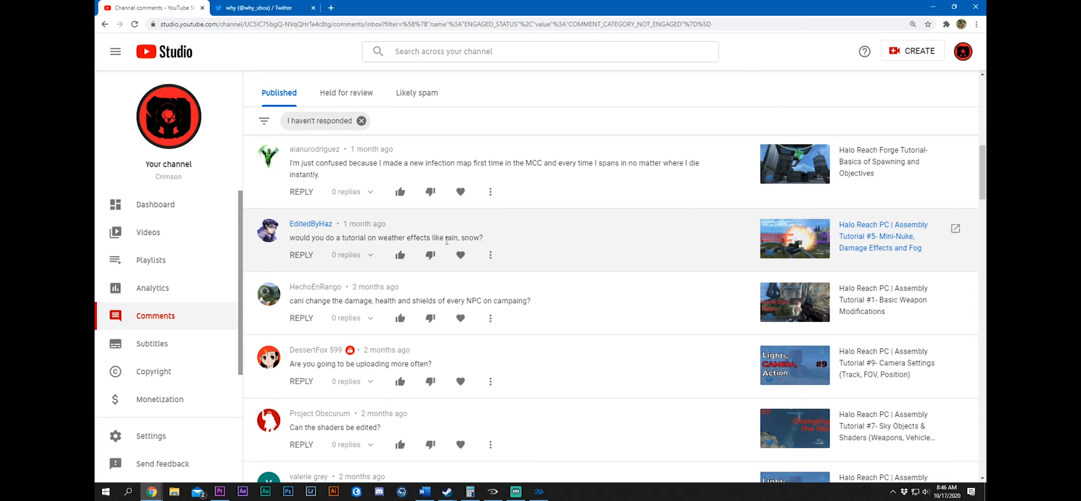
pyautogui.moveTo(449, 238)
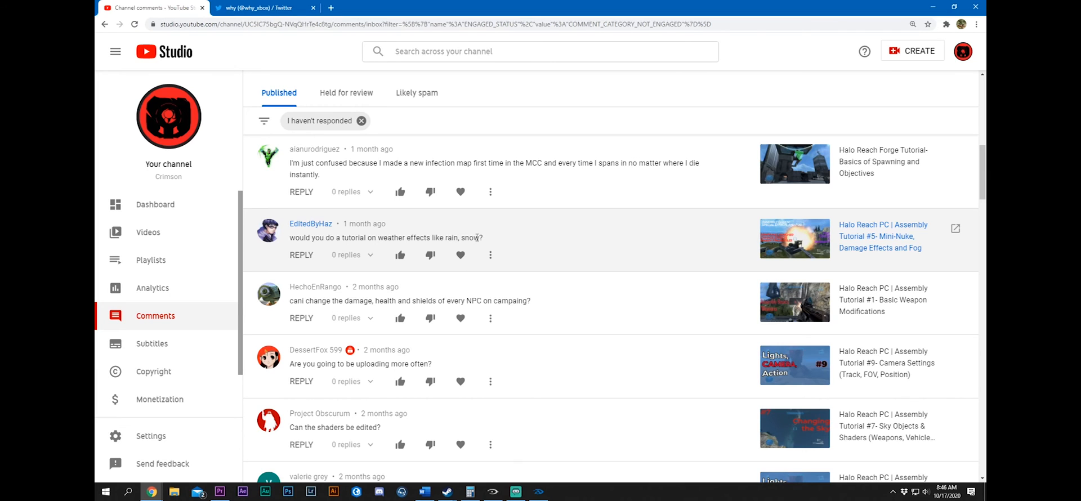
pyautogui.moveTo(457, 237)
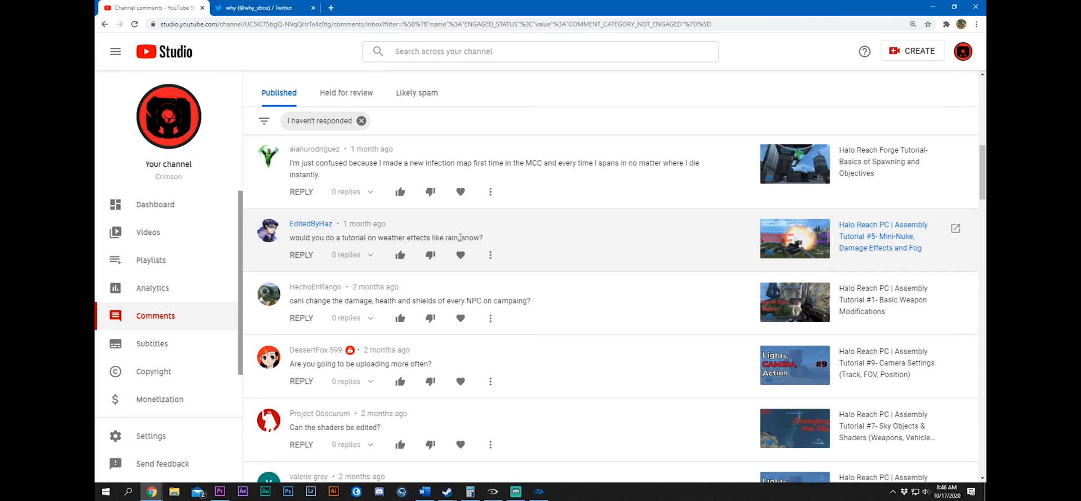
pyautogui.scroll(-3)
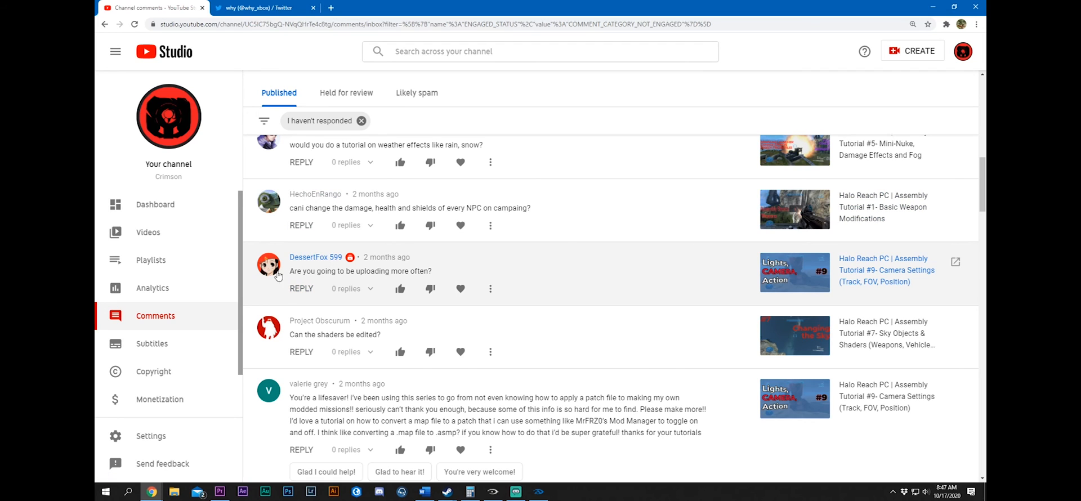
pyautogui.moveTo(378, 273)
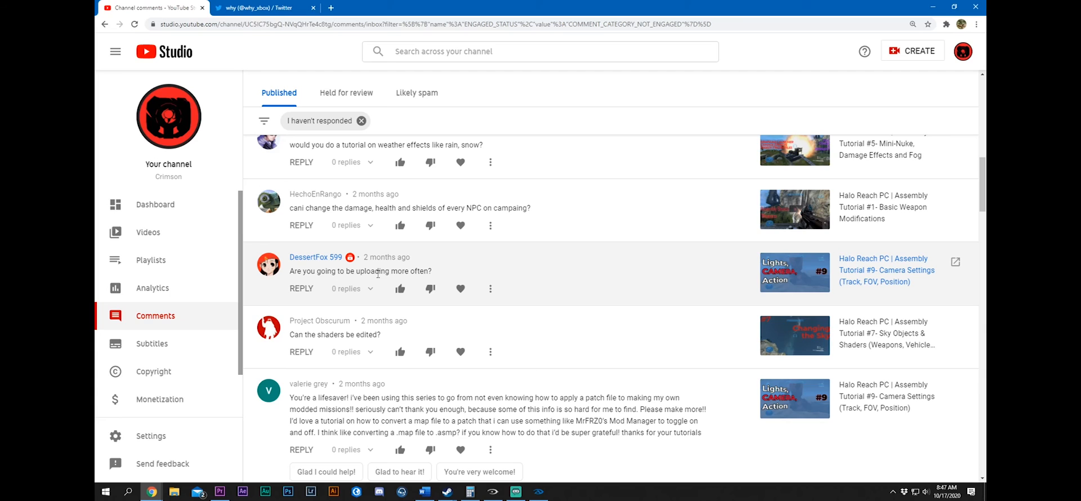
pyautogui.moveTo(376, 274)
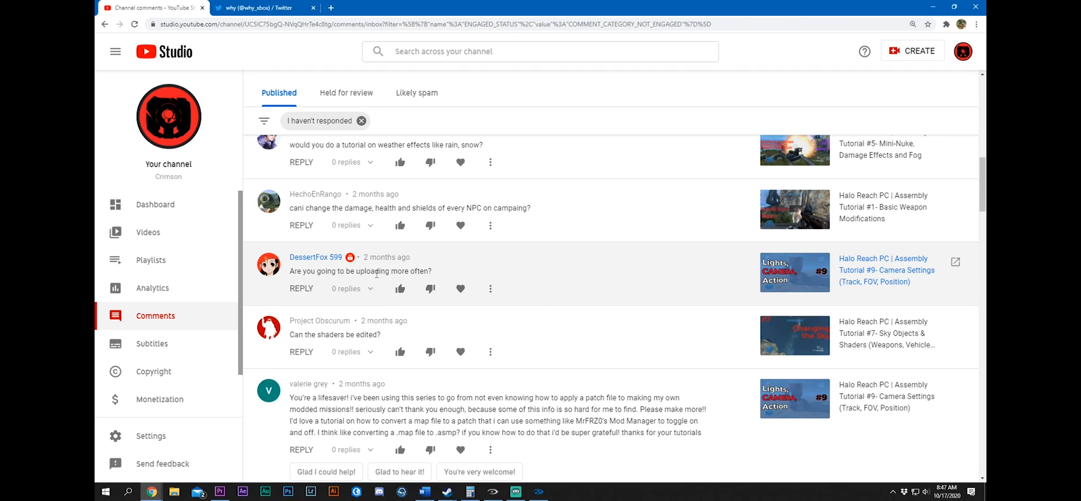
pyautogui.scroll(-3)
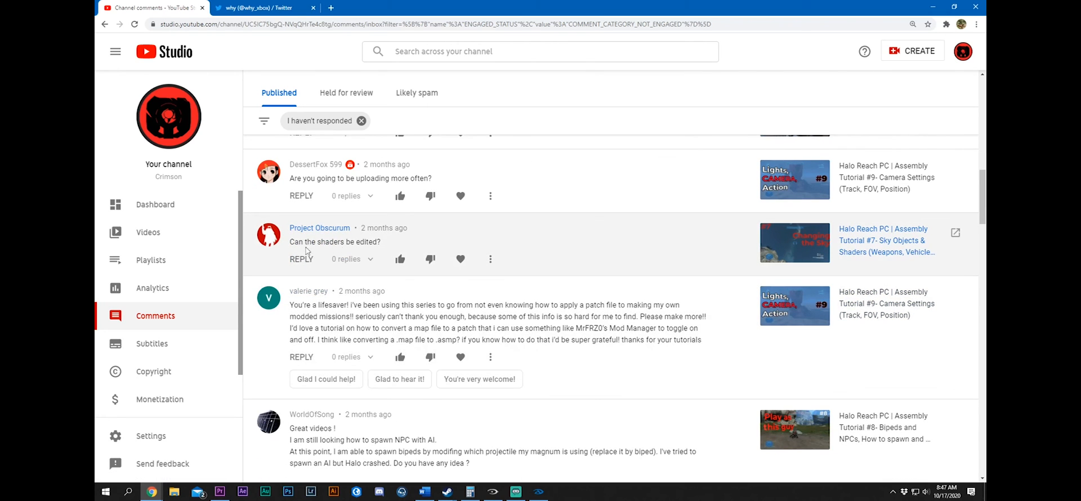
pyautogui.moveTo(464, 247)
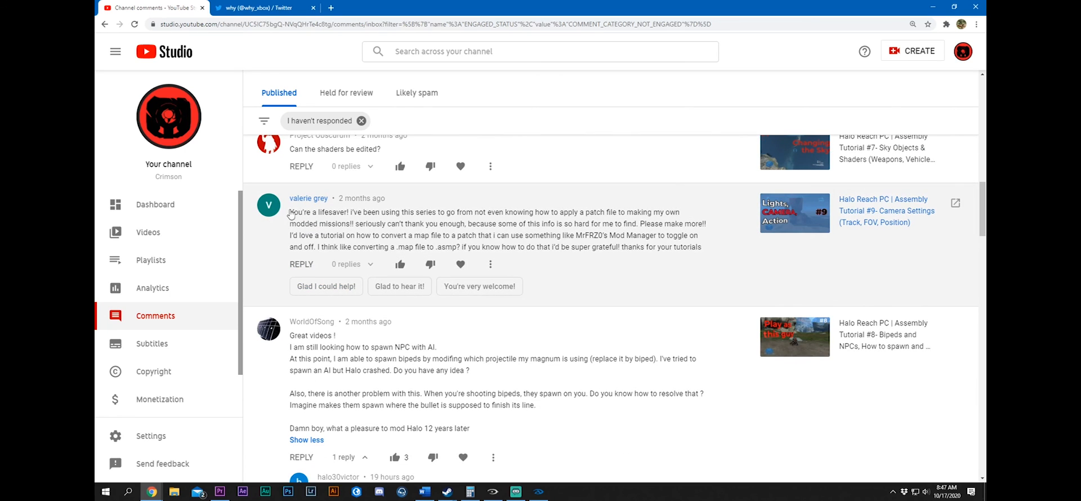
pyautogui.moveTo(290, 214)
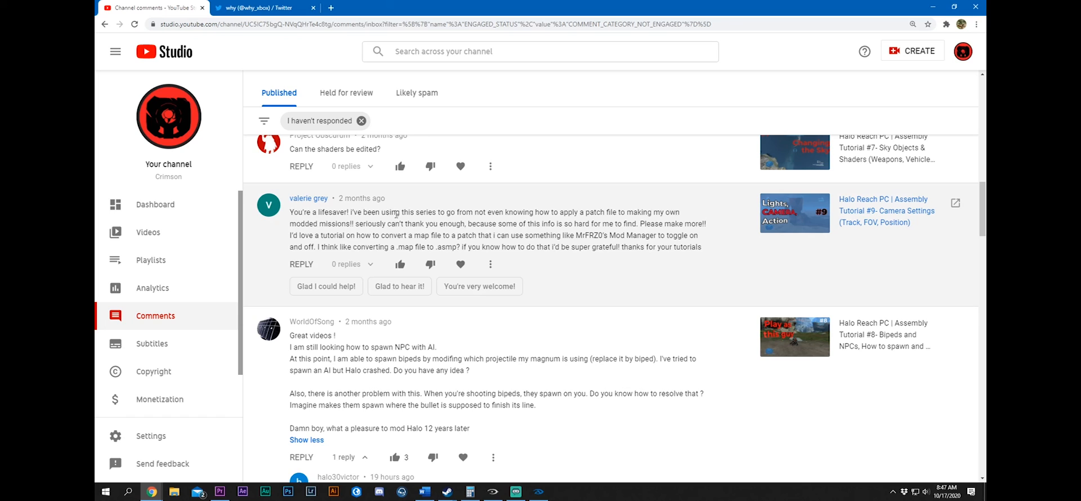
pyautogui.moveTo(604, 225)
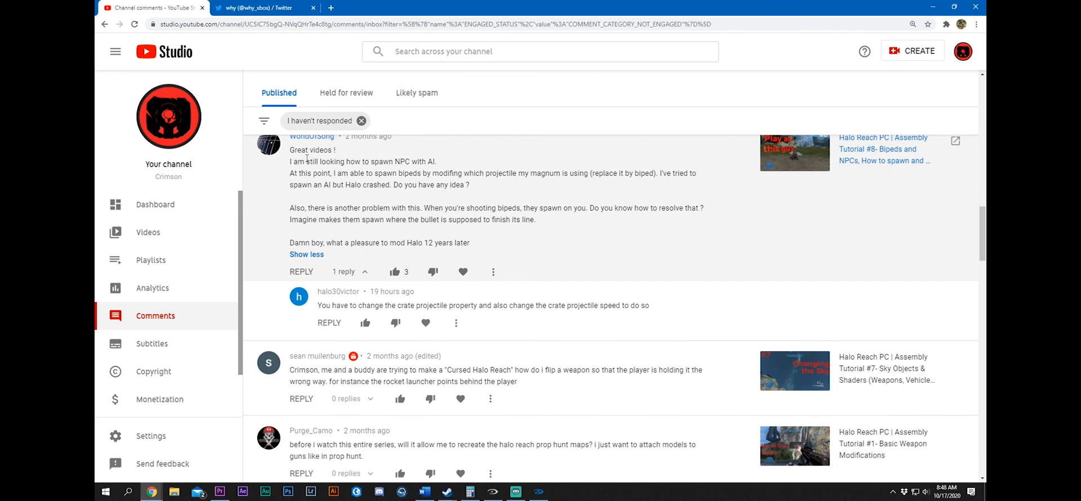
pyautogui.moveTo(416, 182)
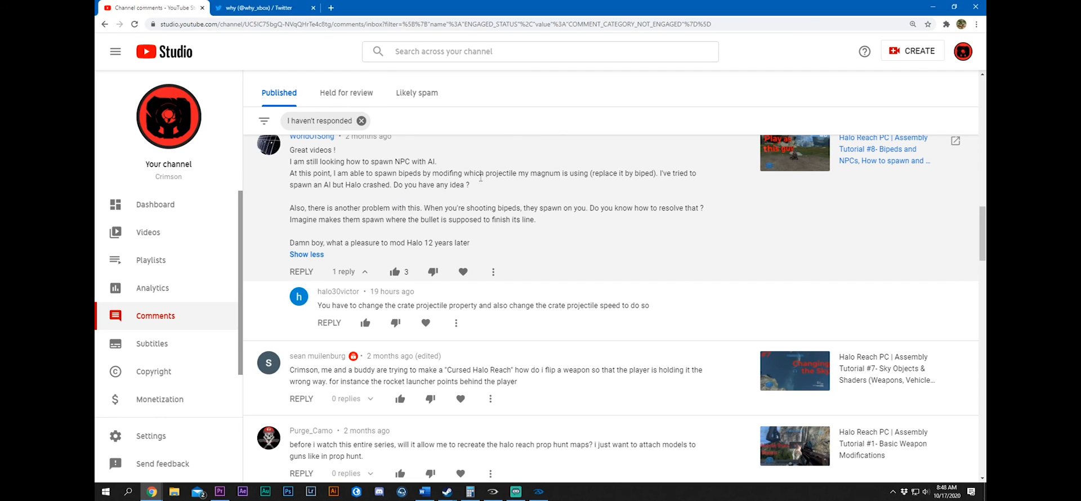
pyautogui.moveTo(503, 208)
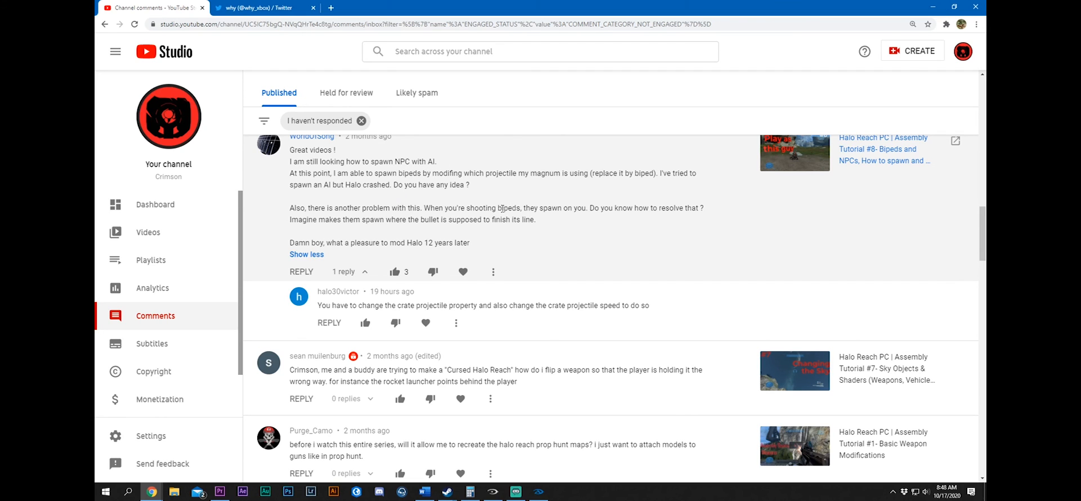
pyautogui.moveTo(547, 202)
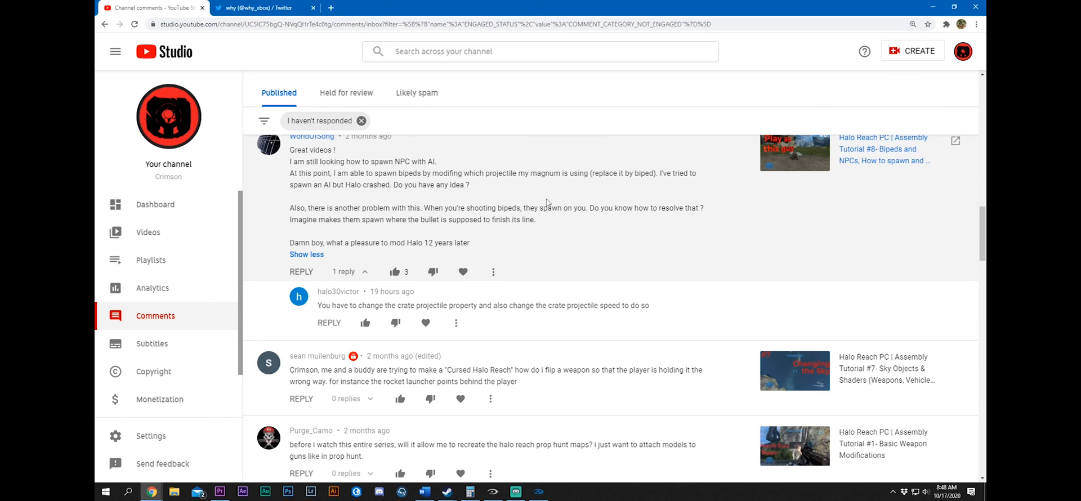
pyautogui.moveTo(309, 260)
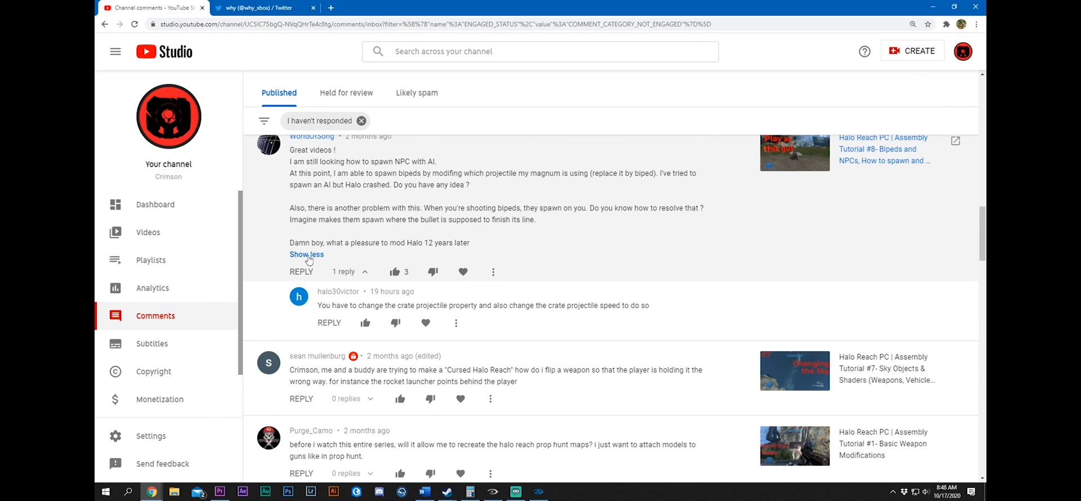
# Collapse the WorldOfSong comment about spawning NPCs and scroll through the remaining comments
pyautogui.click(306, 255)
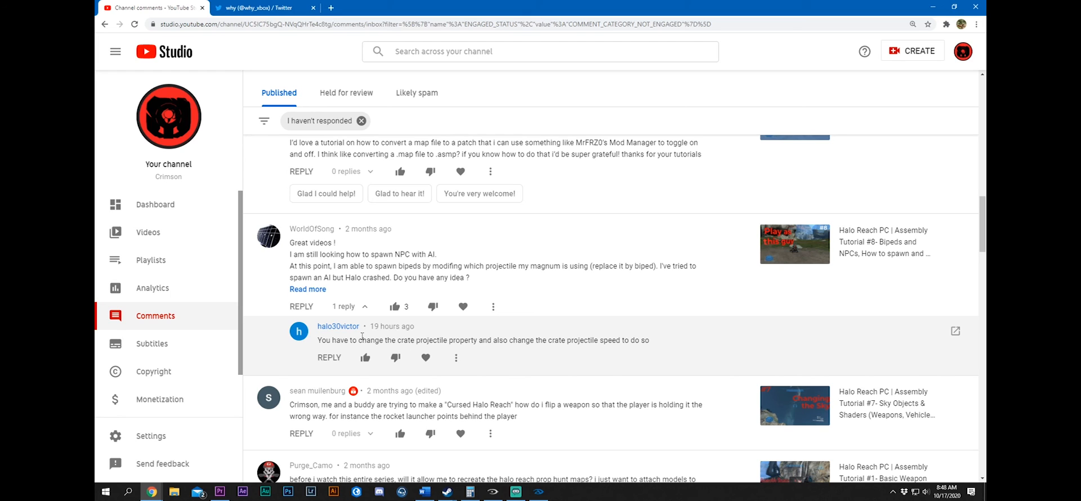
pyautogui.moveTo(623, 330)
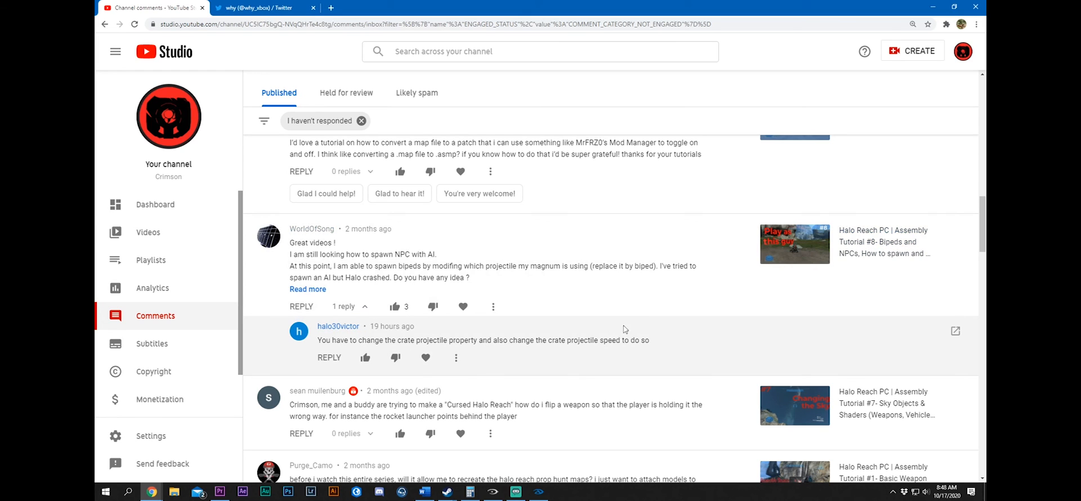
pyautogui.scroll(-3)
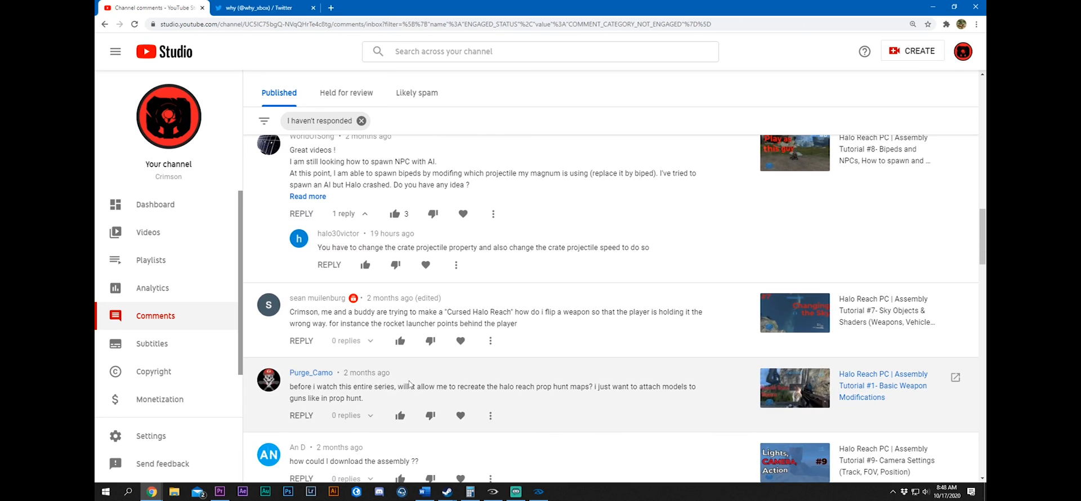
pyautogui.moveTo(285, 322)
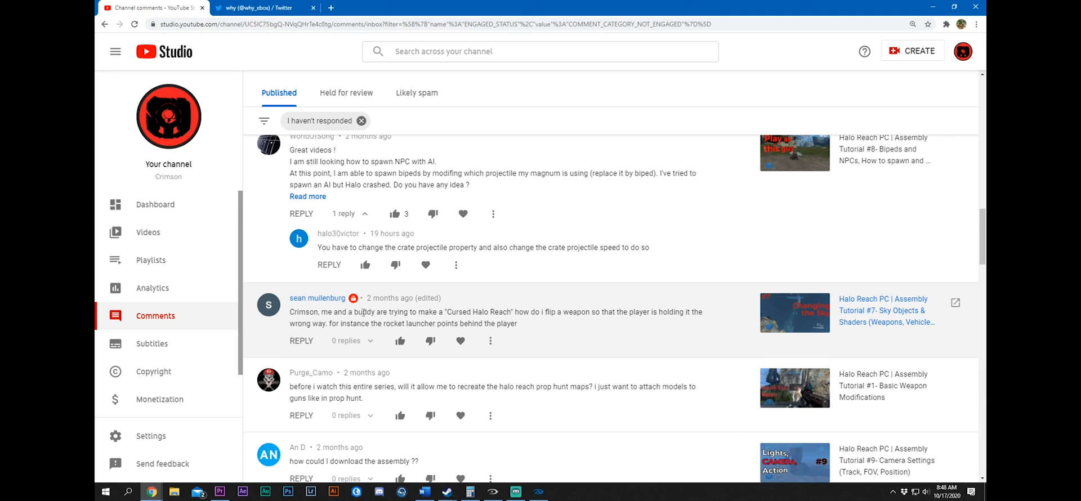
pyautogui.moveTo(416, 310)
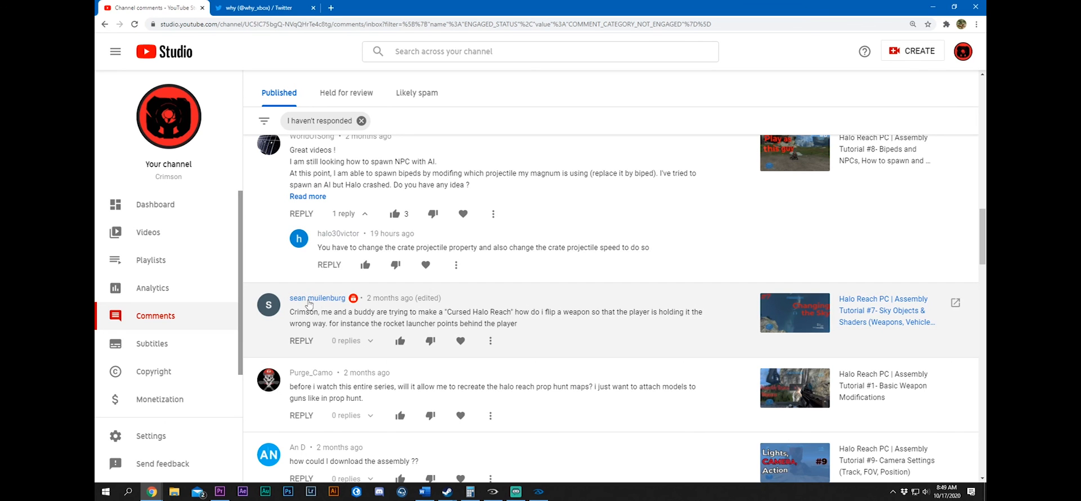
pyautogui.scroll(-3)
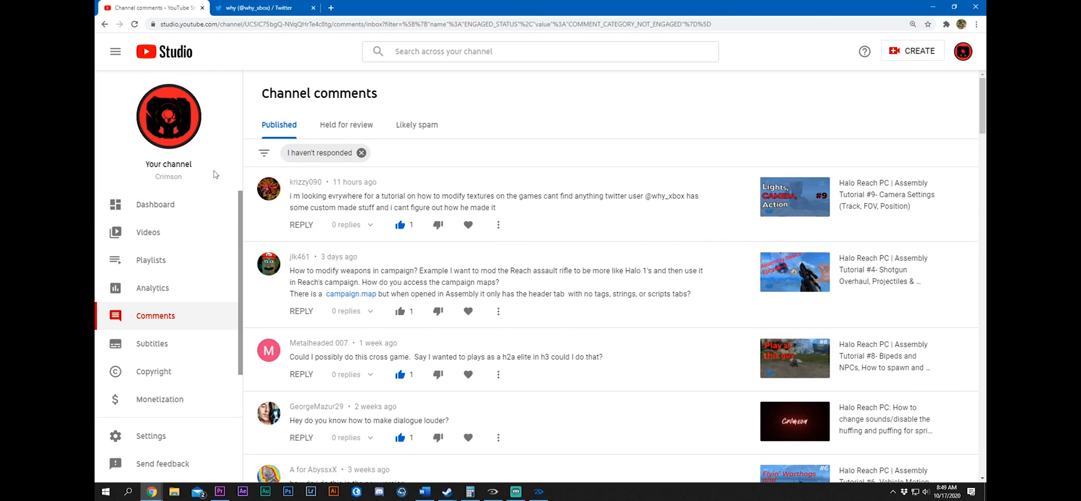
pyautogui.moveTo(214, 175)
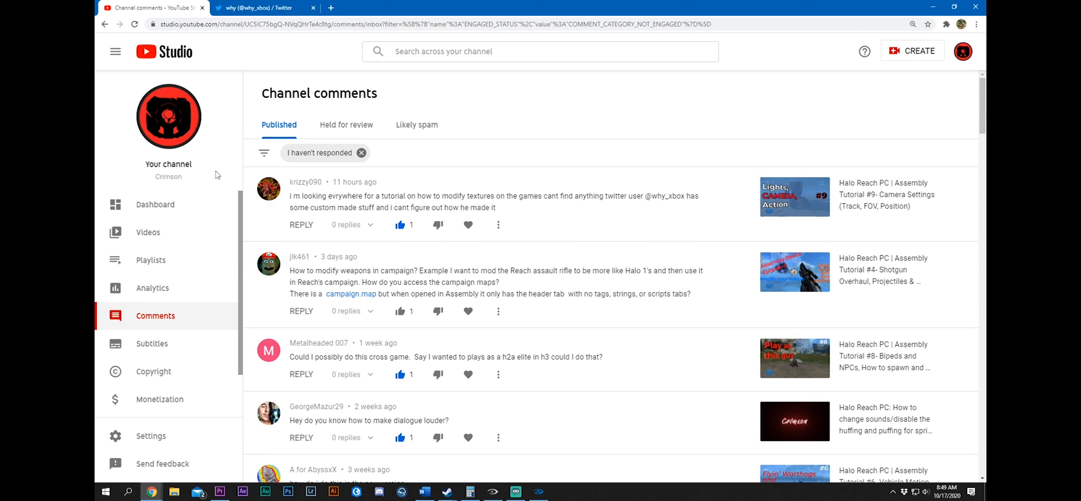
pyautogui.moveTo(148, 232)
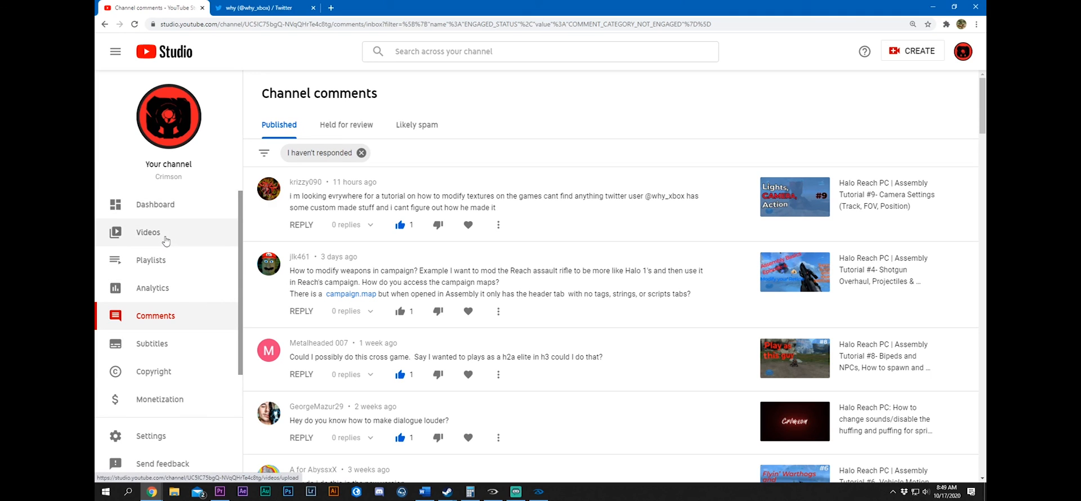
pyautogui.moveTo(165, 241)
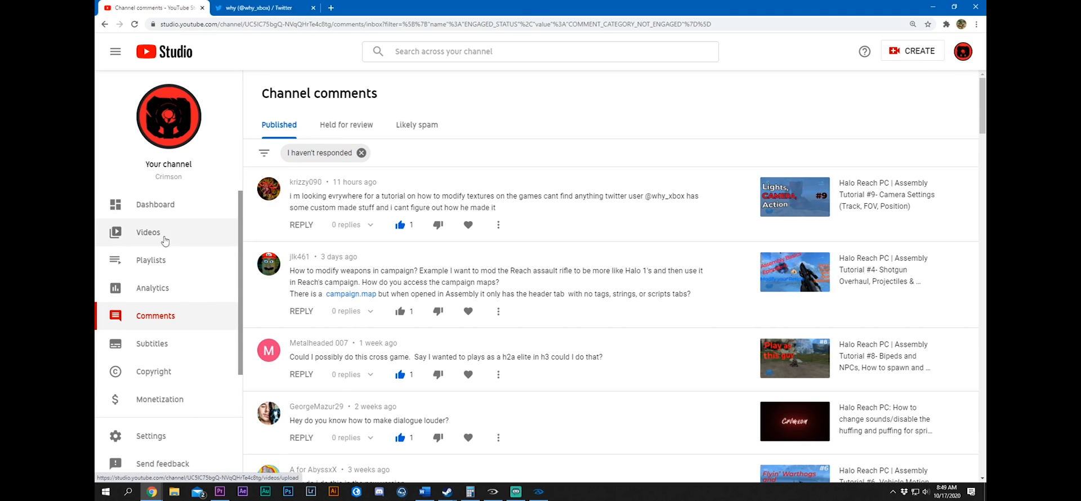